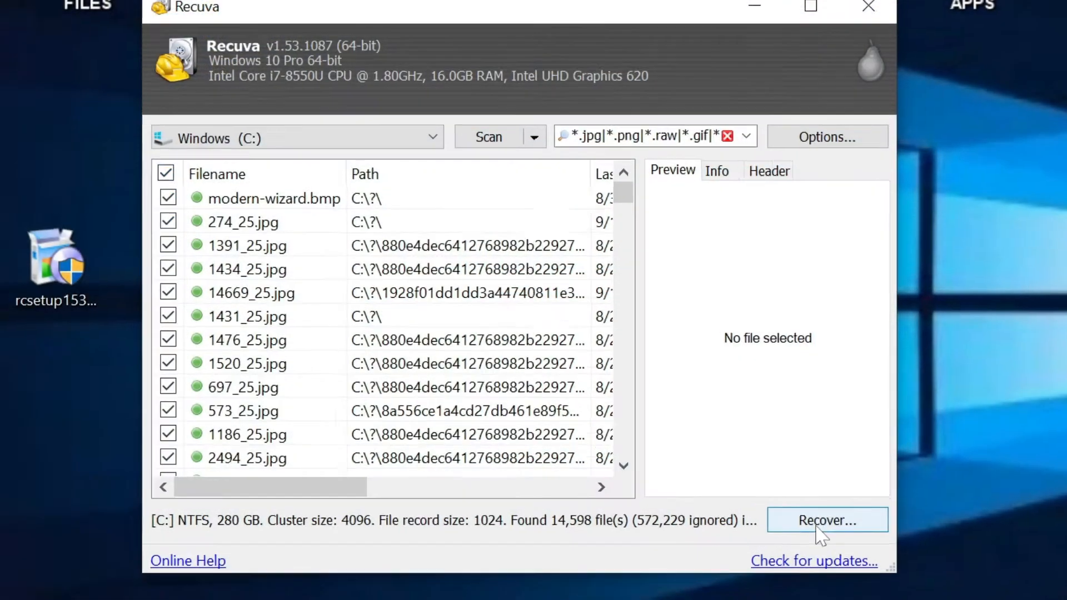
- Start recovering the checked files found on drive C and return to the desktop
left_click(827, 520)
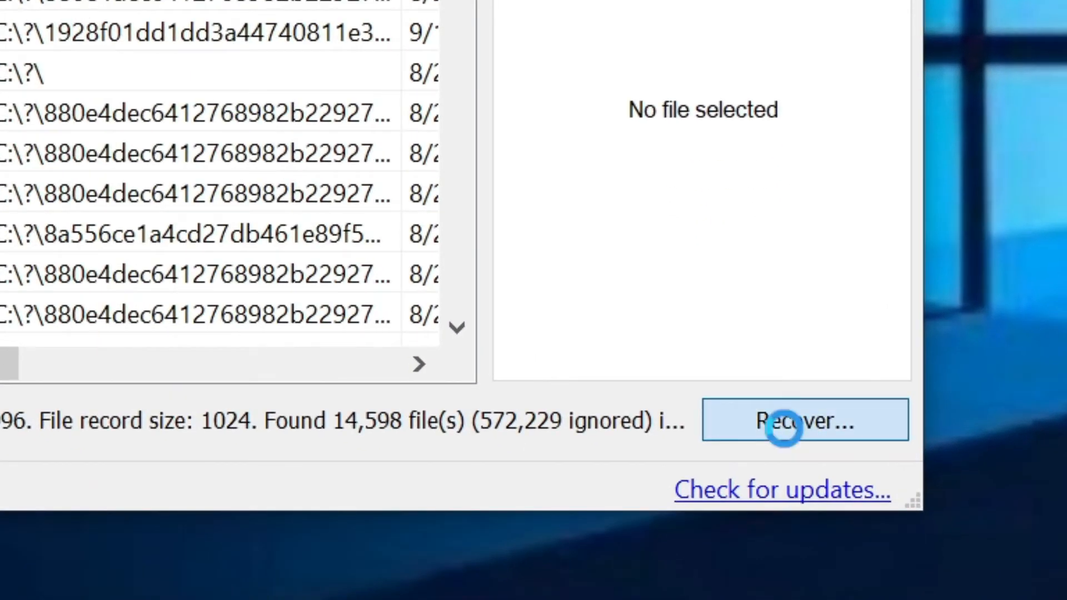
left_click(805, 420)
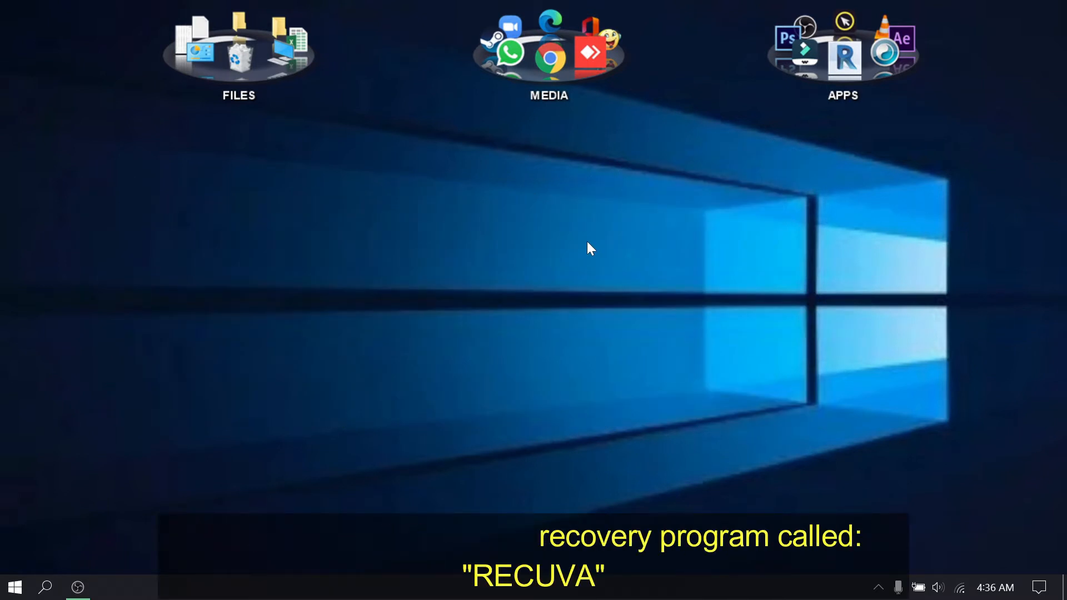
- Search Google for 'recuva' in Chrome and open the ccleaner.com Recuva result
left_click(110, 587)
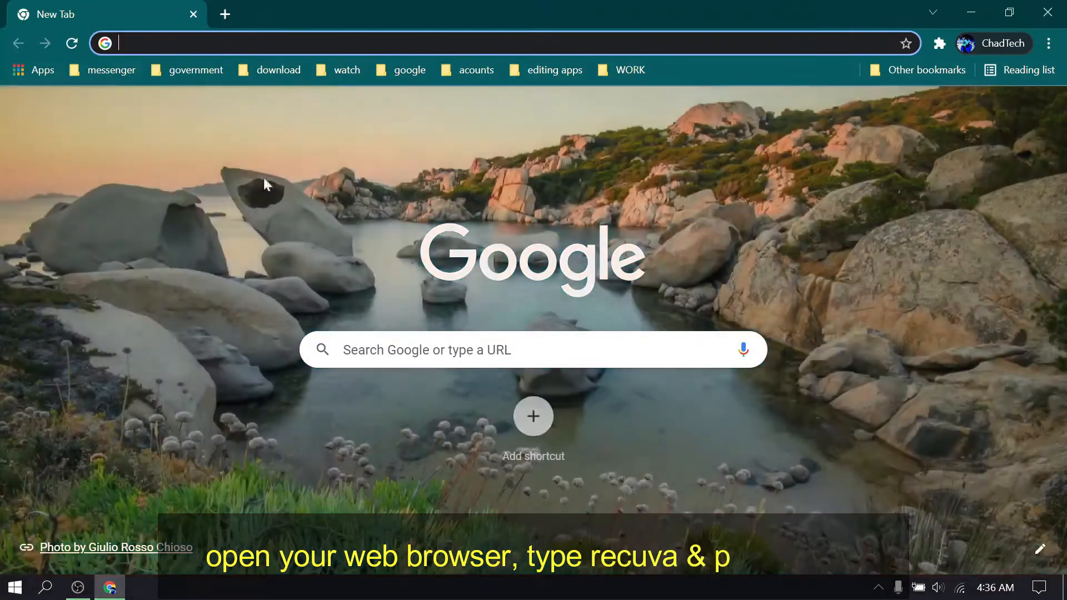
left_click(532, 349)
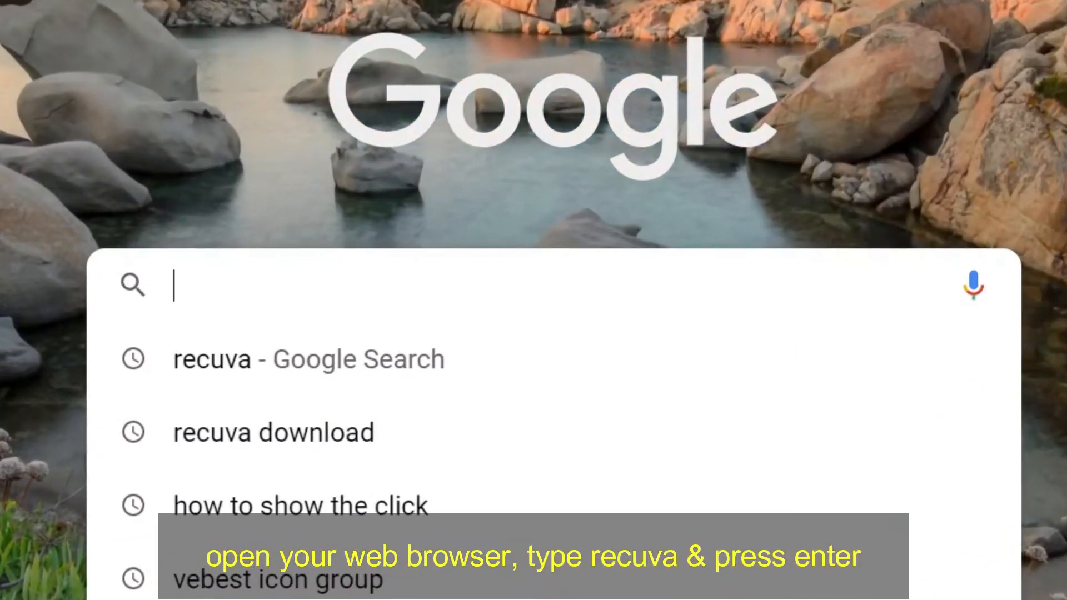
type("recuva")
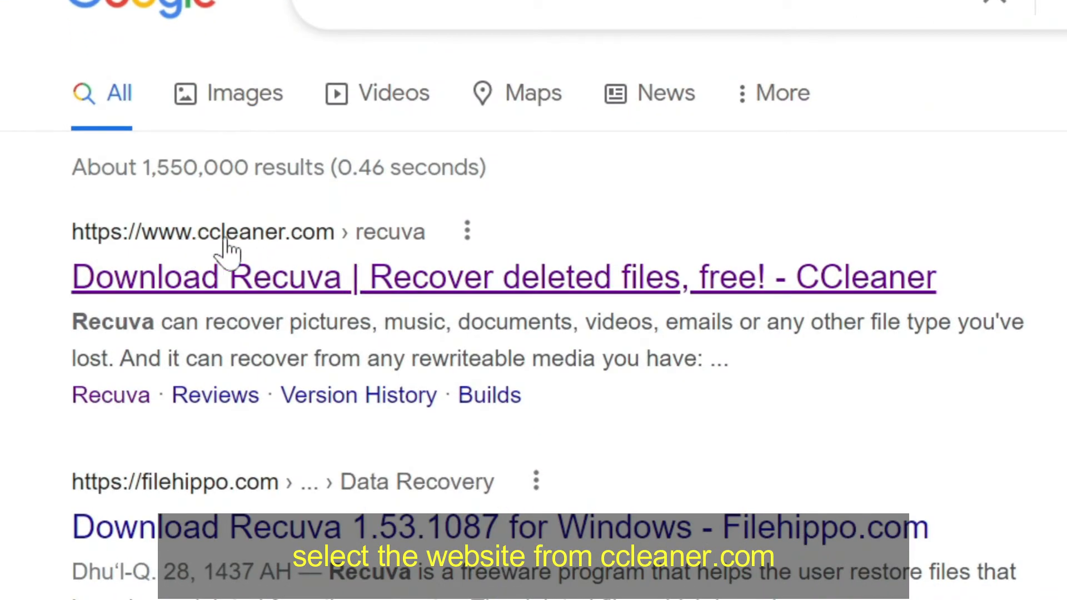
left_click(266, 278)
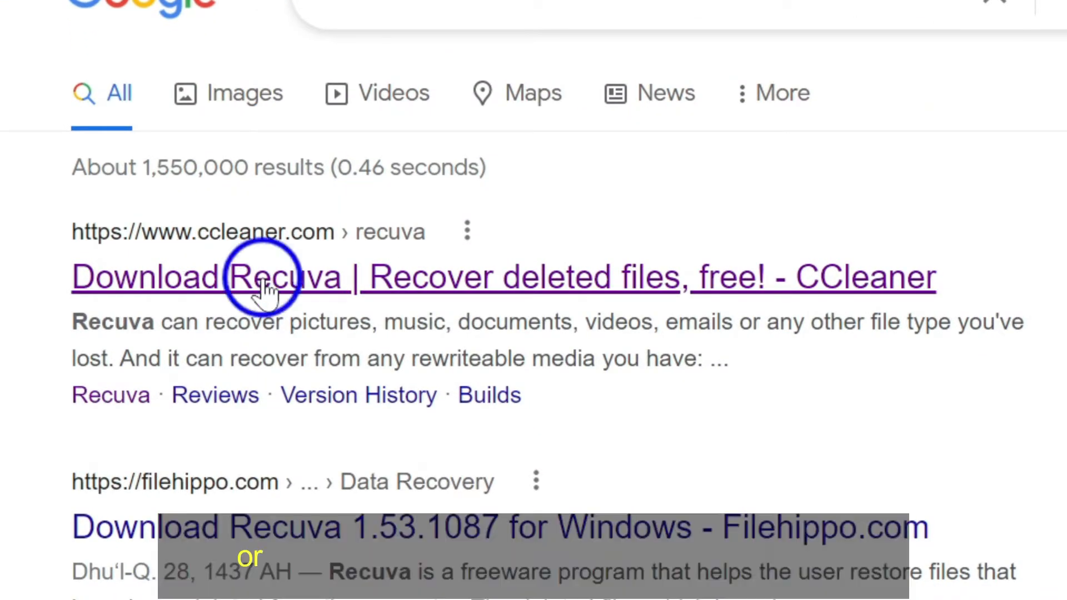
left_click(259, 277)
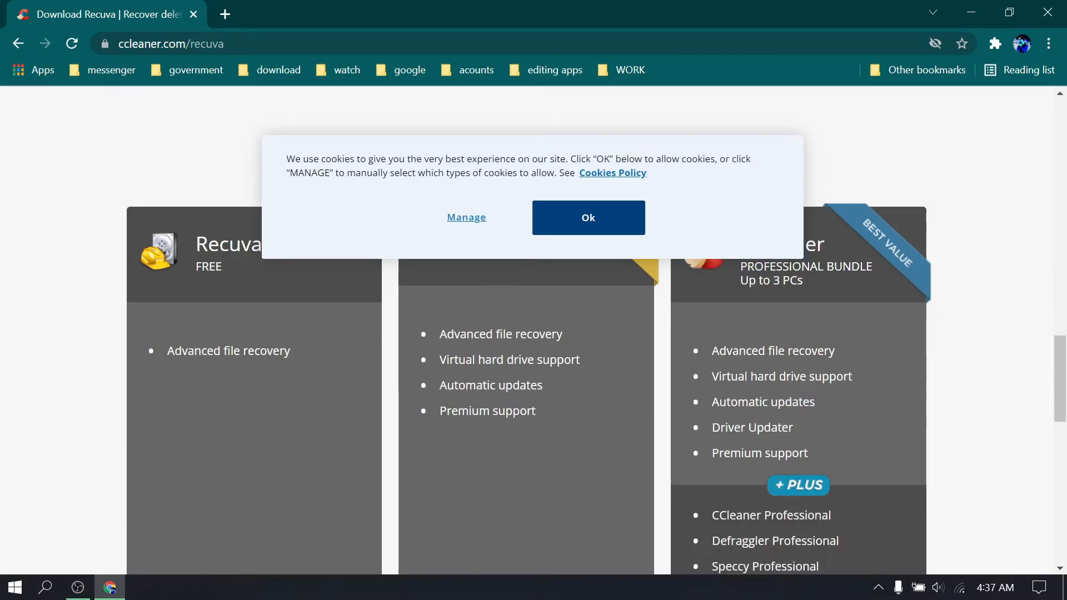
- Choose the free edition of Recuva and start downloading its installer
scroll("down", 3)
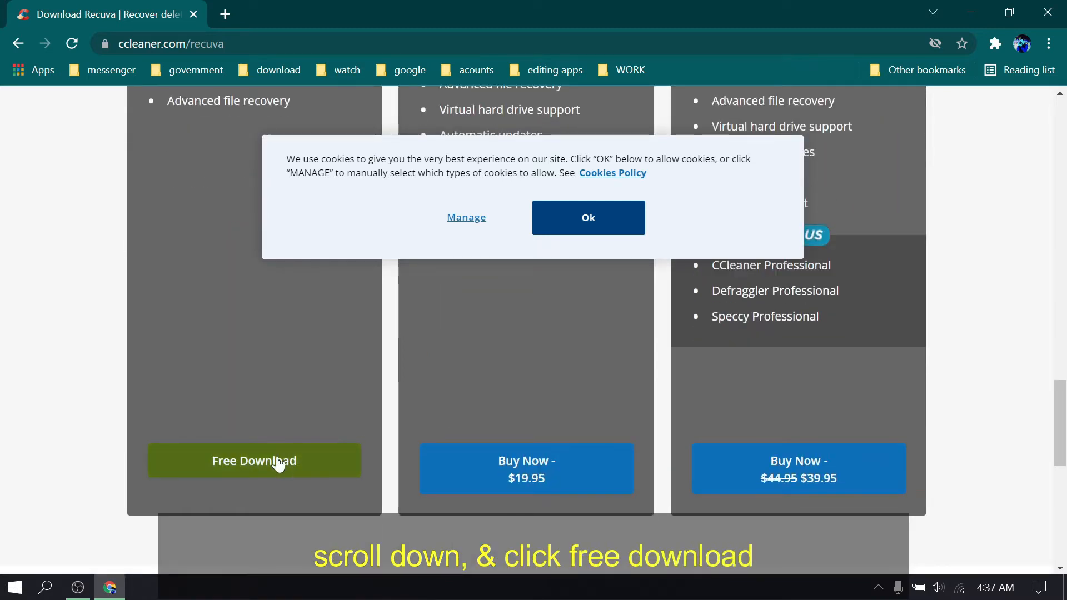
left_click(254, 460)
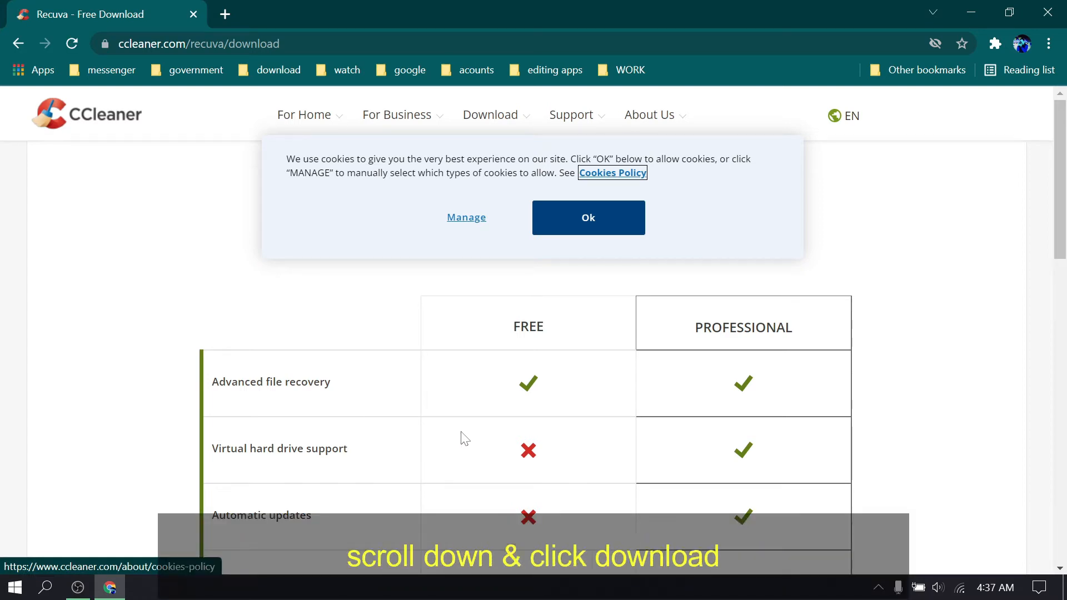
scroll("down", 3)
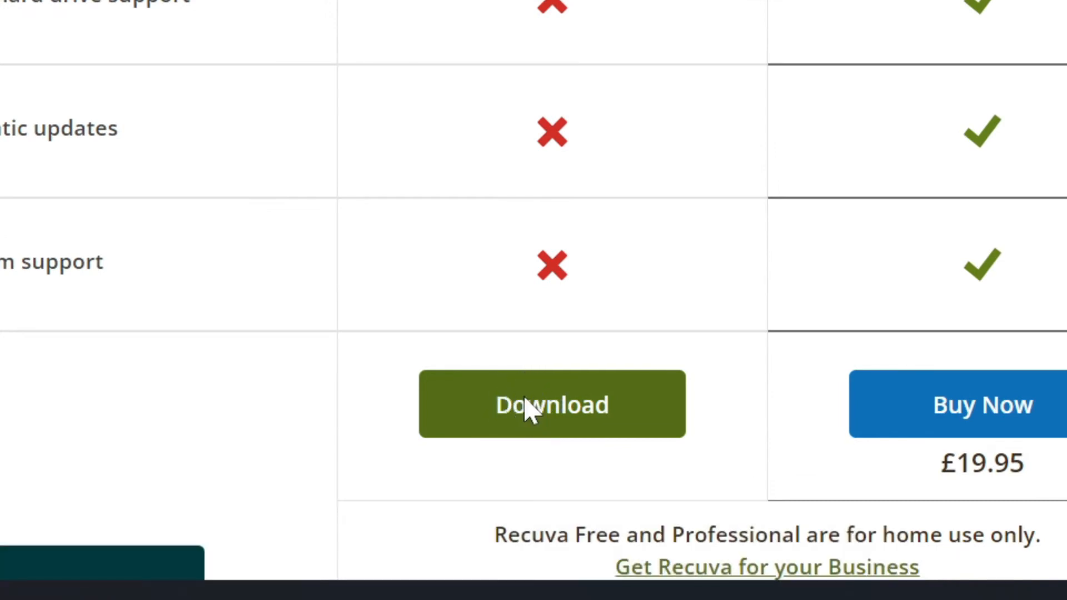
left_click(551, 403)
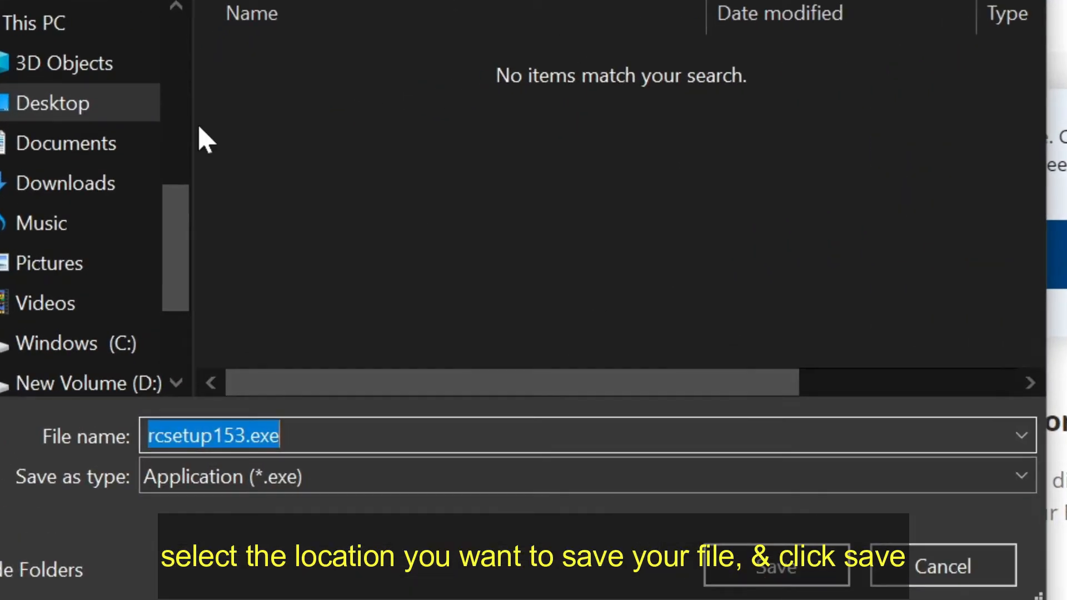
- Save rcsetup153.exe to the Desktop
left_click(55, 102)
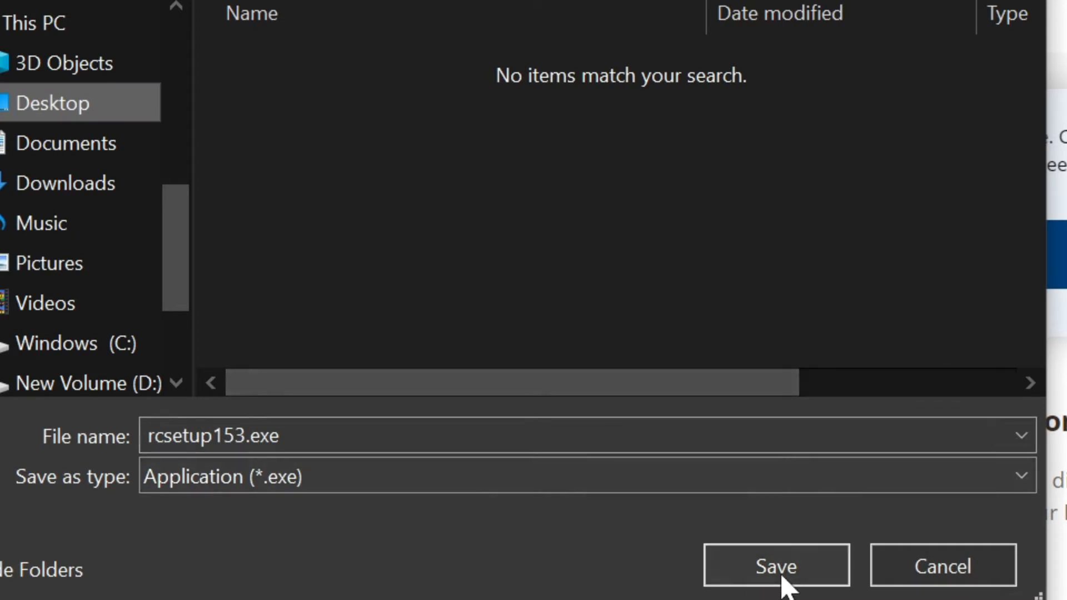
left_click(775, 566)
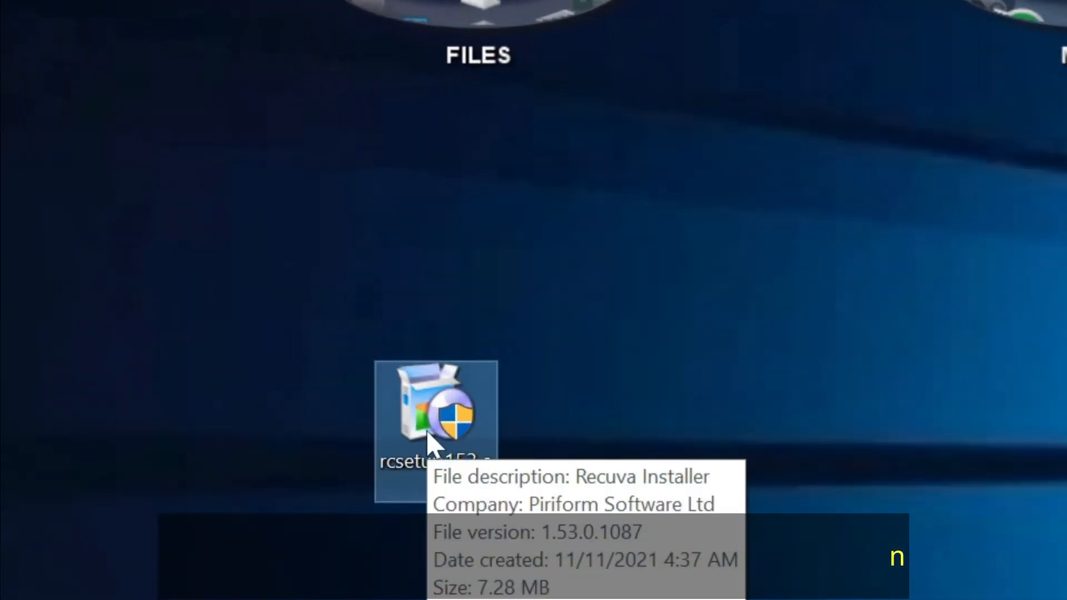
- Run rcsetup153.exe as administrator, install Recuva v1.53 with defaults and finish setup
right_click(436, 408)
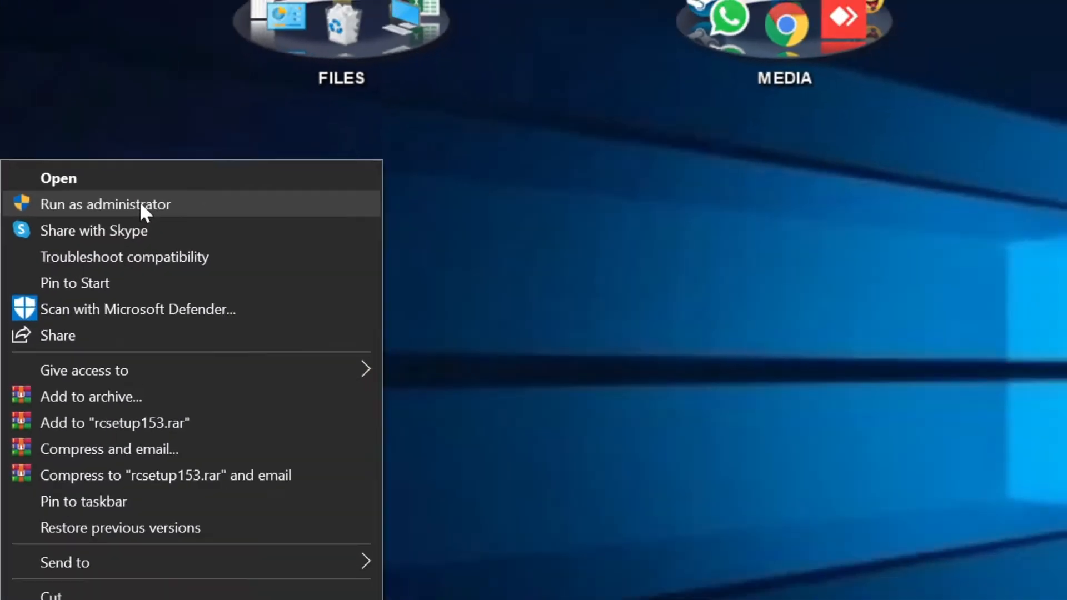
left_click(106, 205)
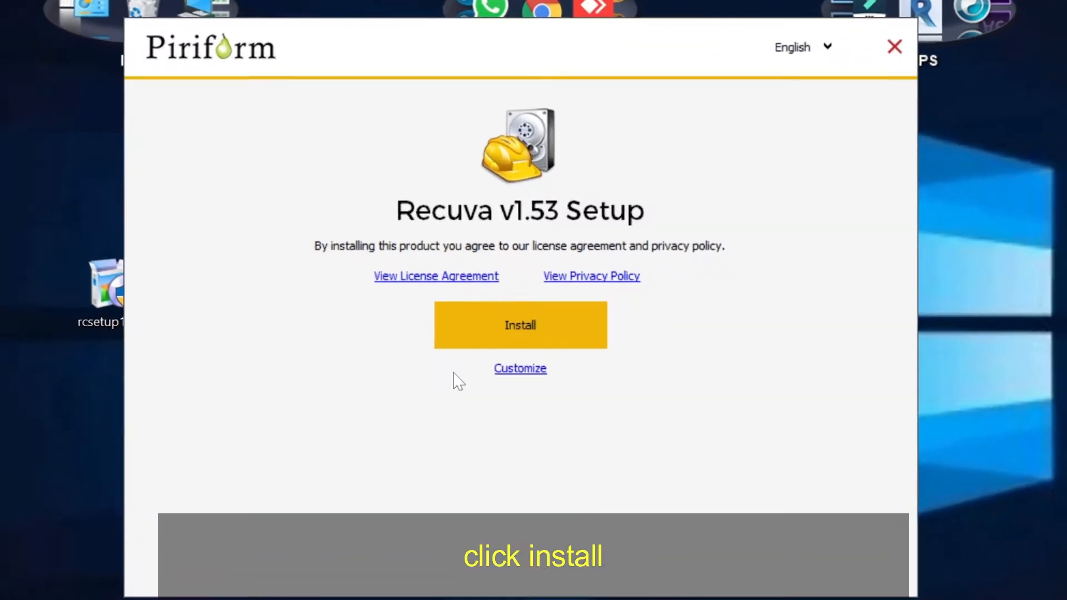
left_click(519, 325)
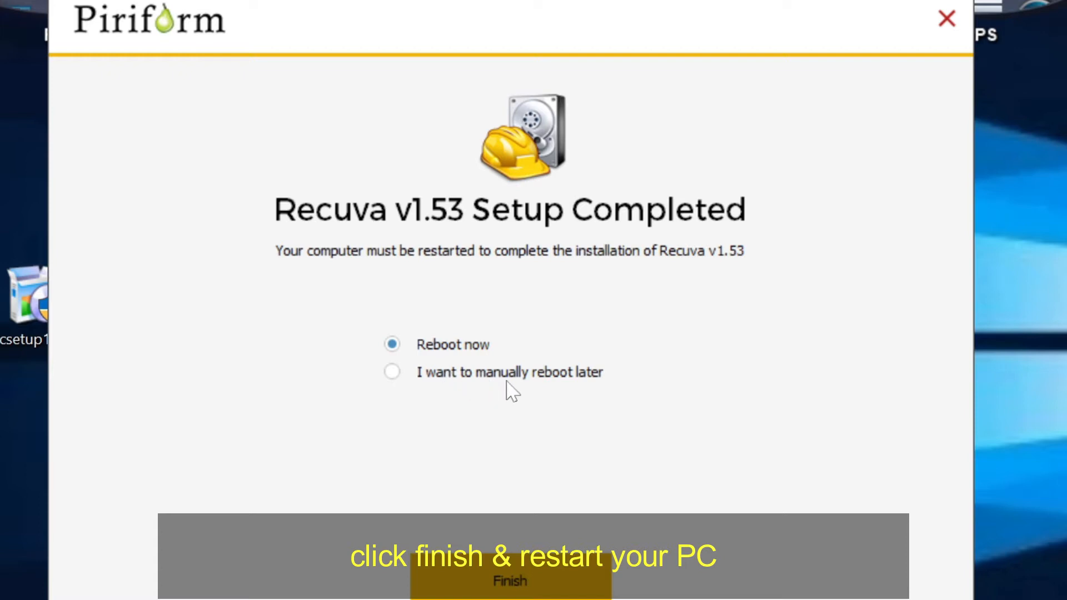
mouse_move(480, 314)
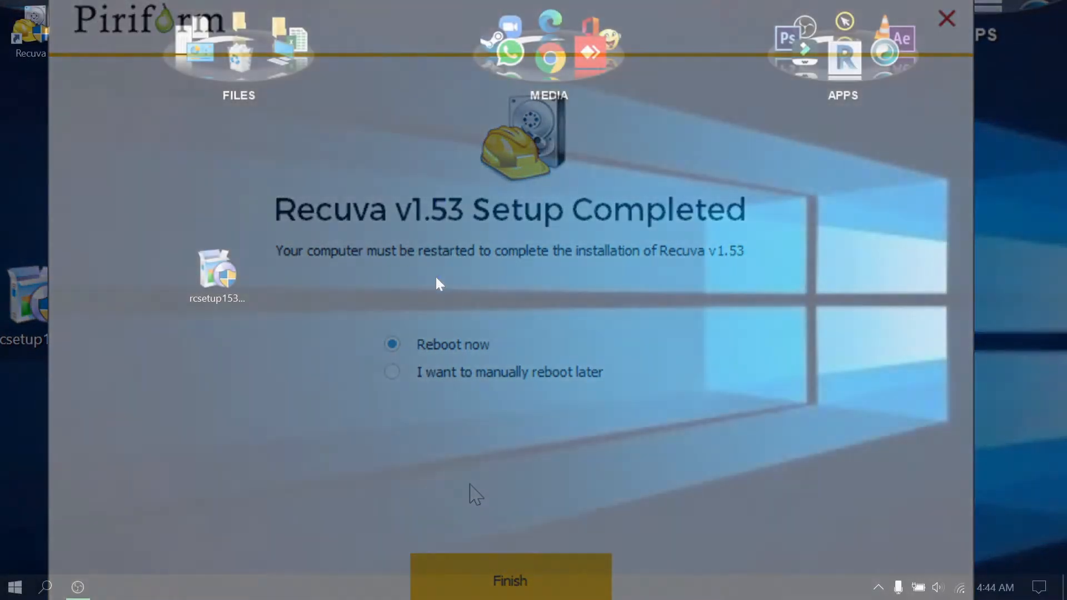
left_click(511, 581)
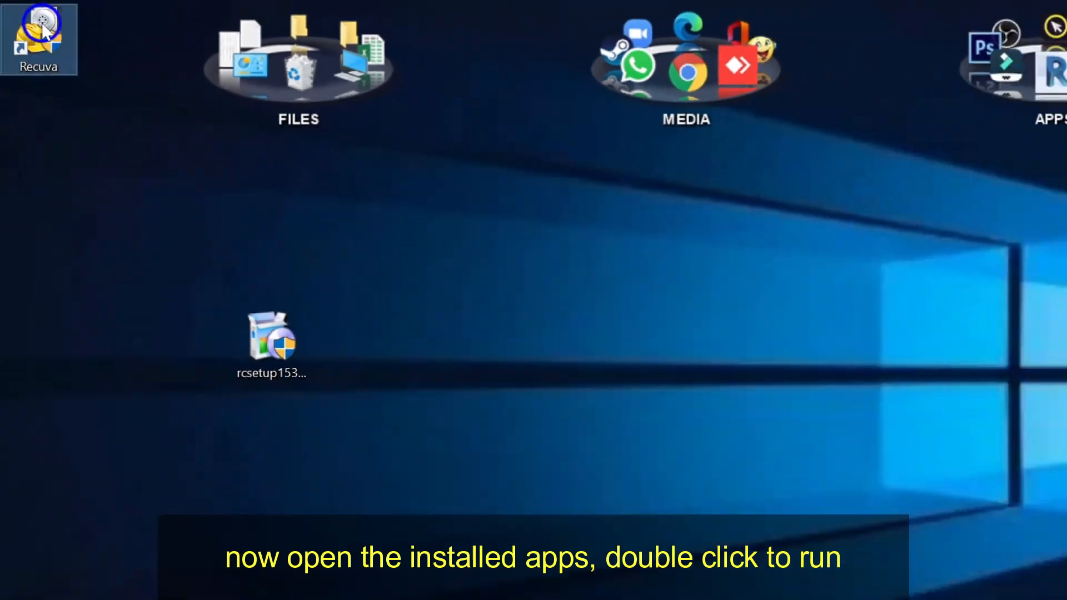
- Launch Recuva and walk the wizard to Pictures in the specific location C:\
double_click(39, 39)
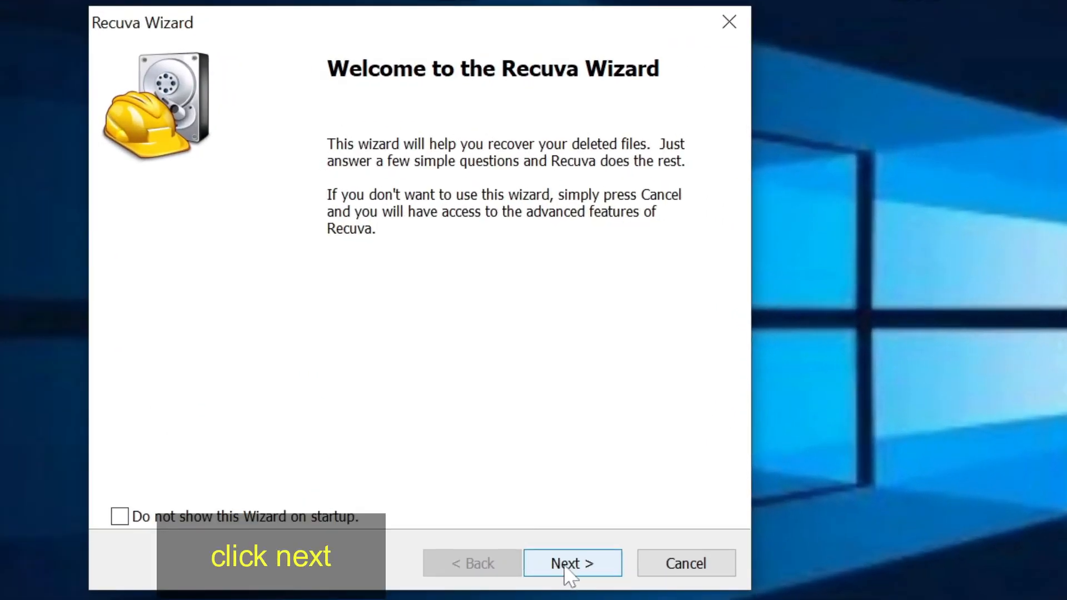
left_click(571, 563)
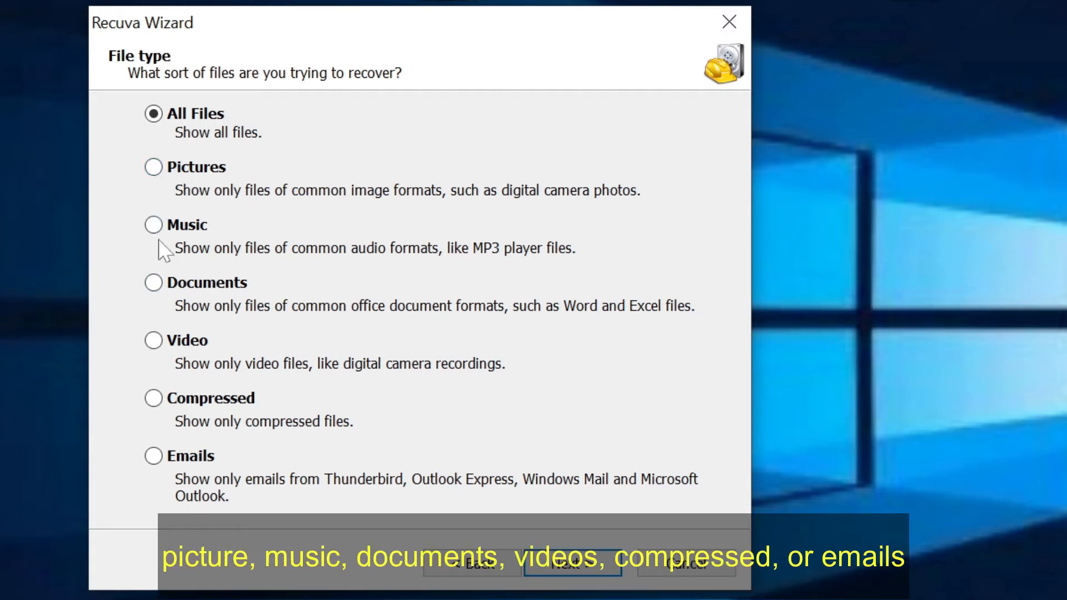
mouse_move(180, 426)
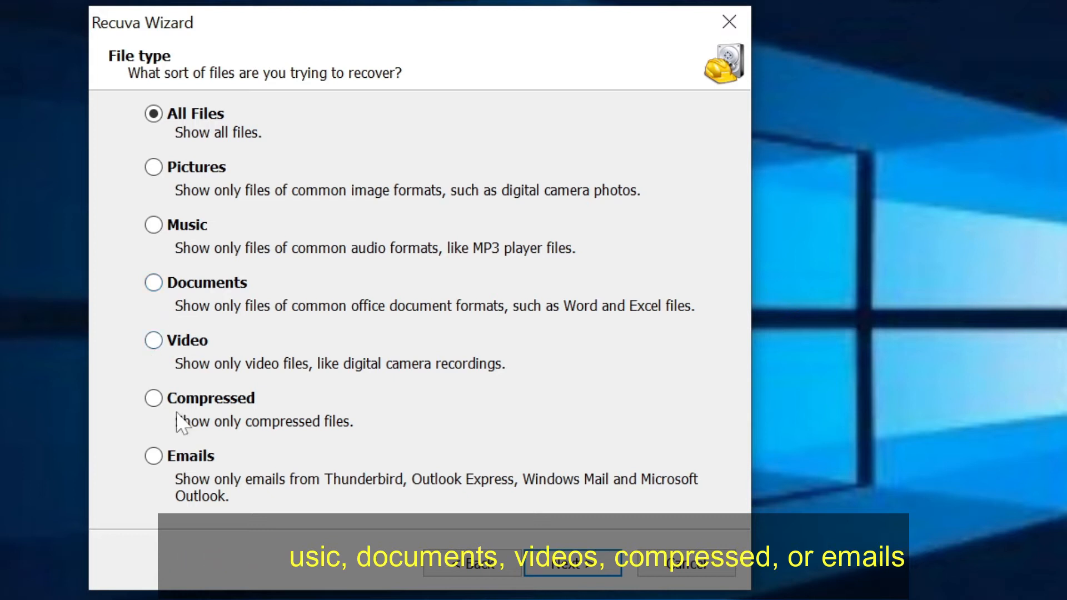
mouse_move(157, 190)
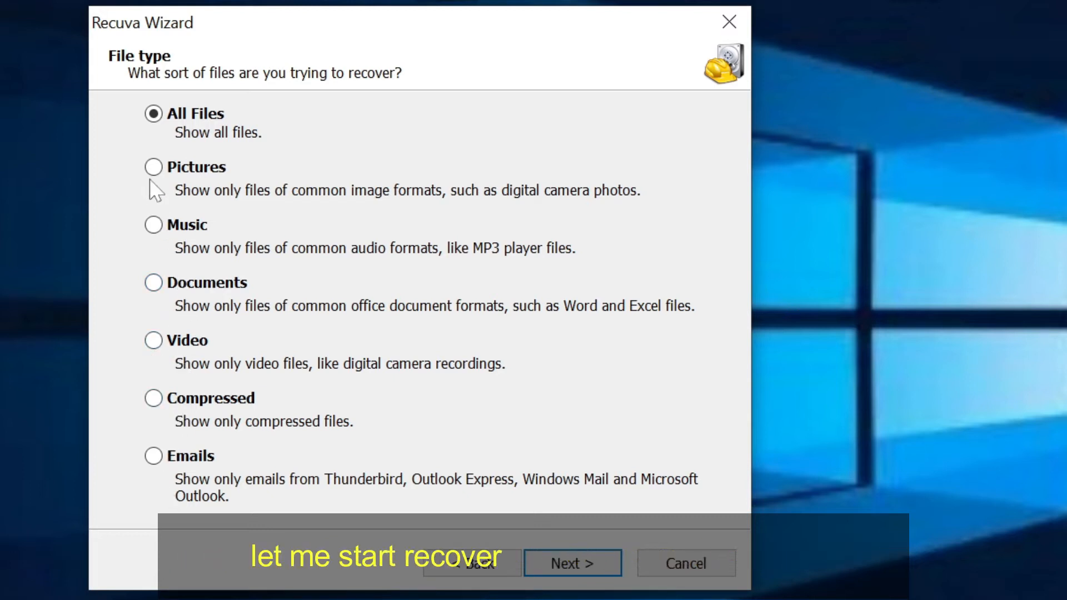
left_click(153, 167)
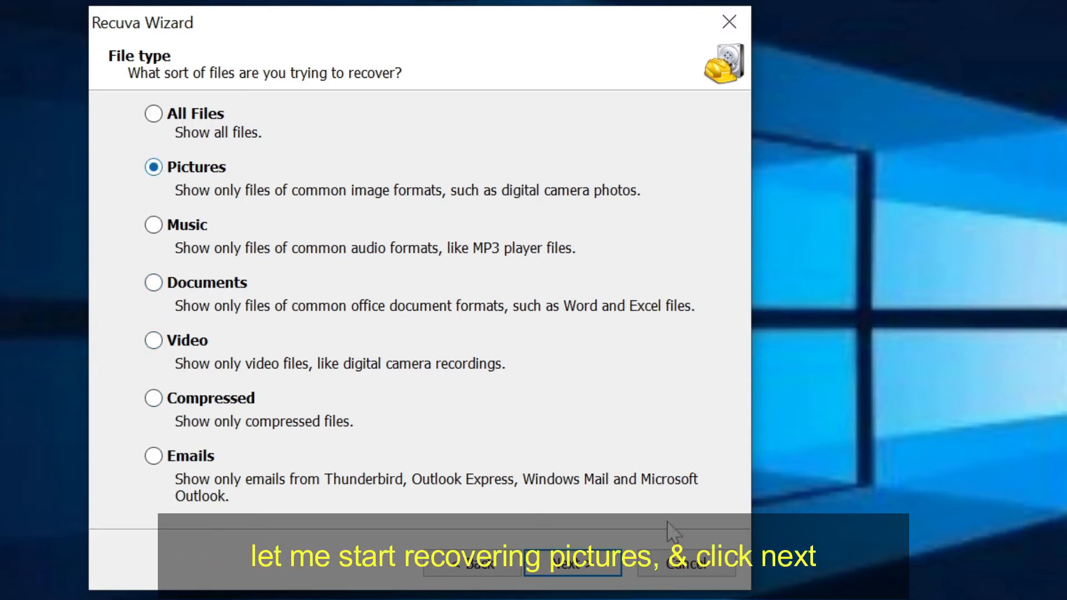
left_click(572, 563)
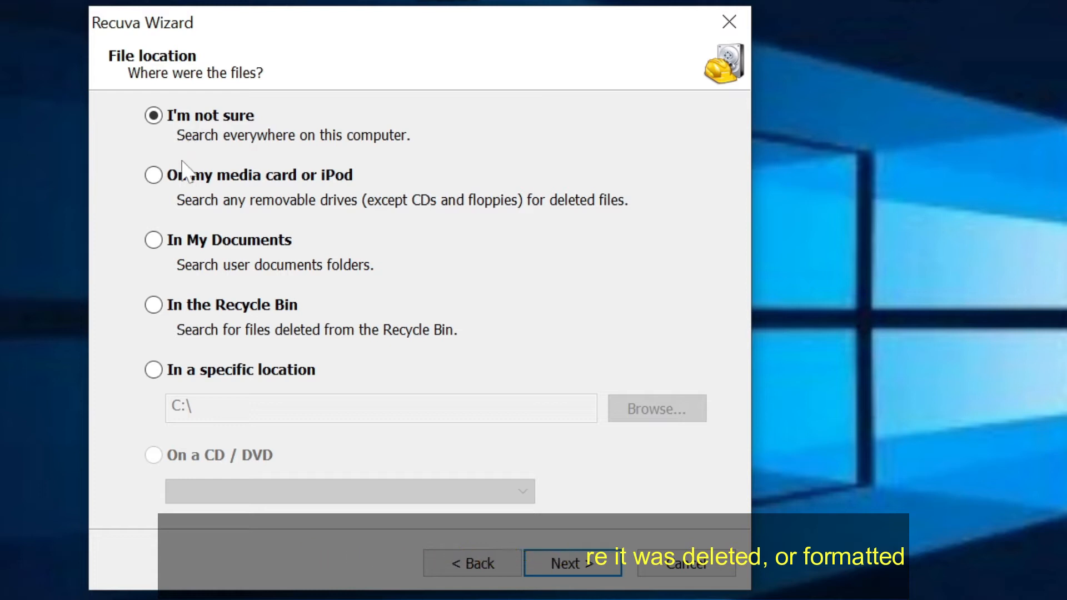
mouse_move(208, 279)
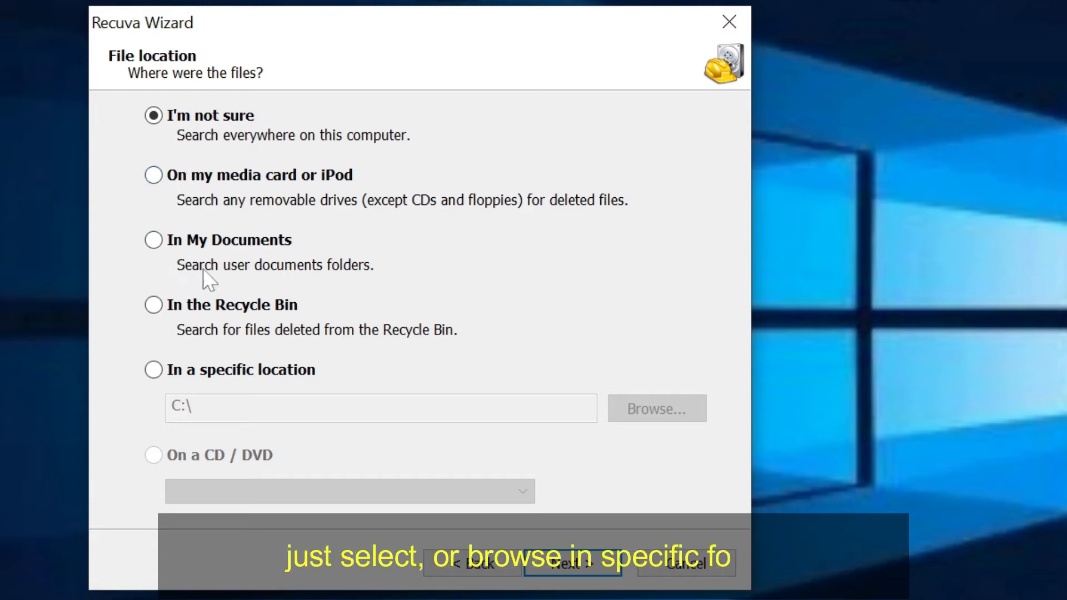
mouse_move(235, 364)
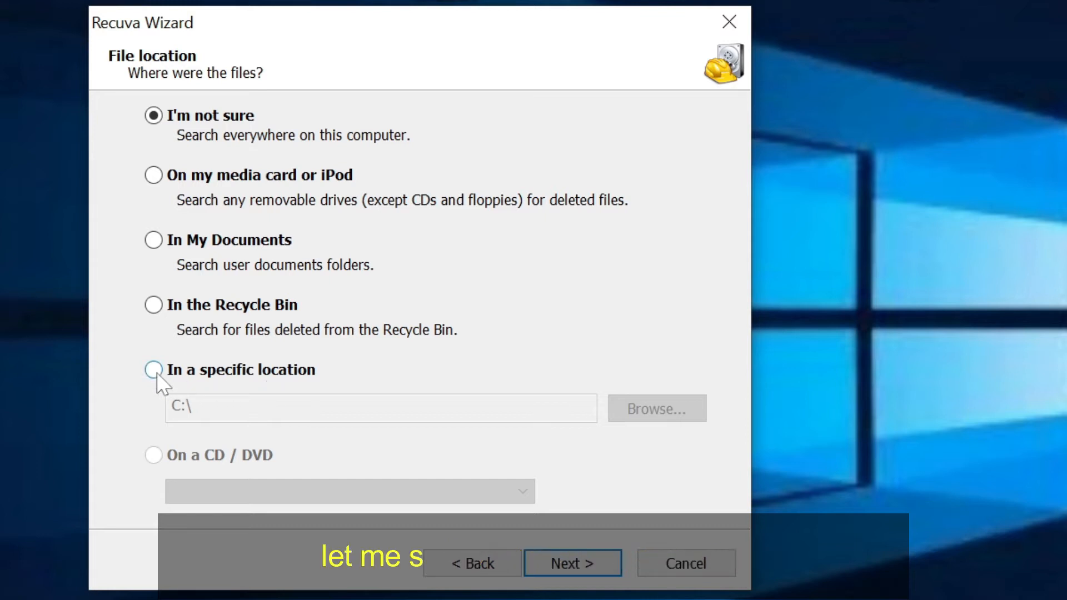
left_click(153, 369)
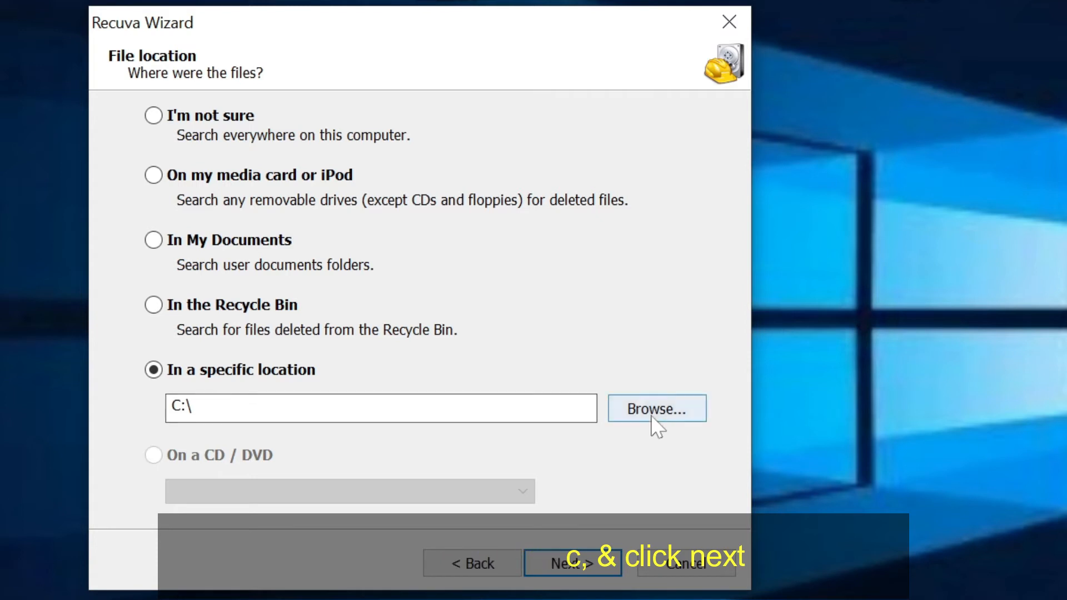
left_click(573, 563)
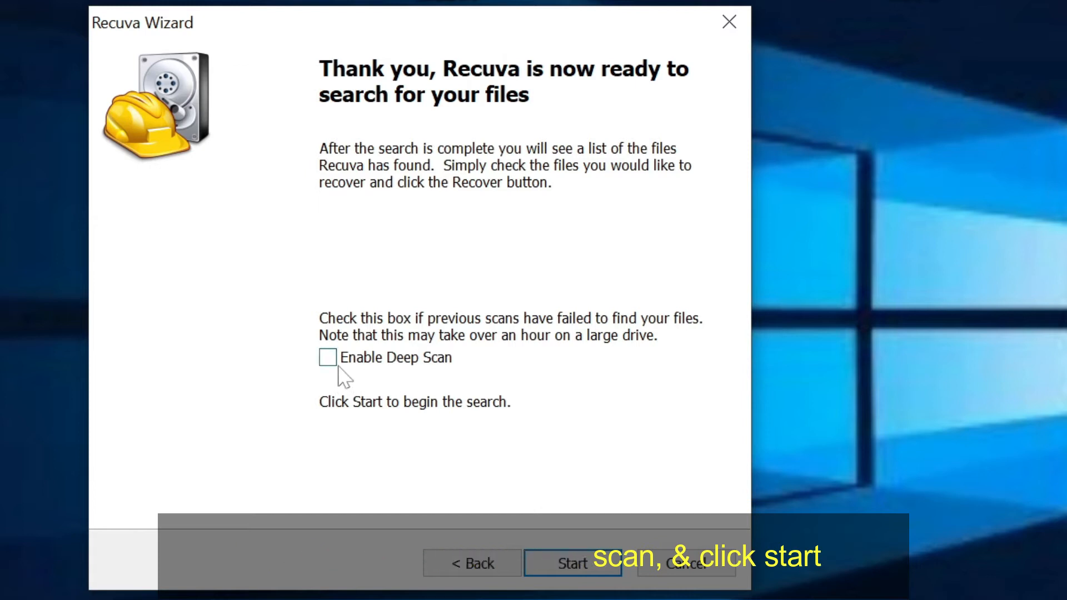
- Enable Deep Scan and start scanning drive C: for deleted pictures
left_click(326, 357)
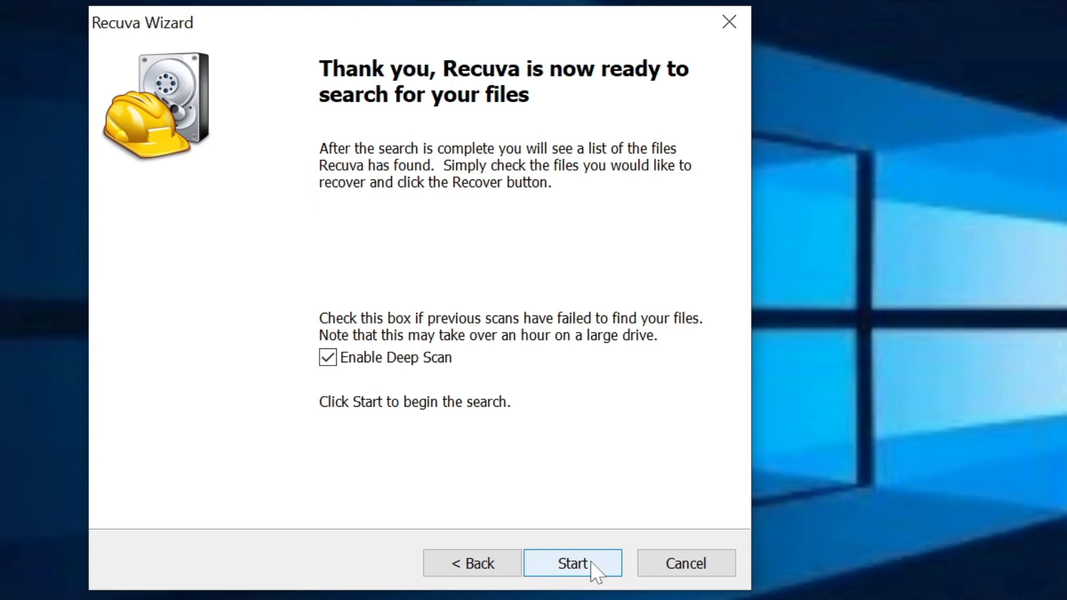
left_click(572, 562)
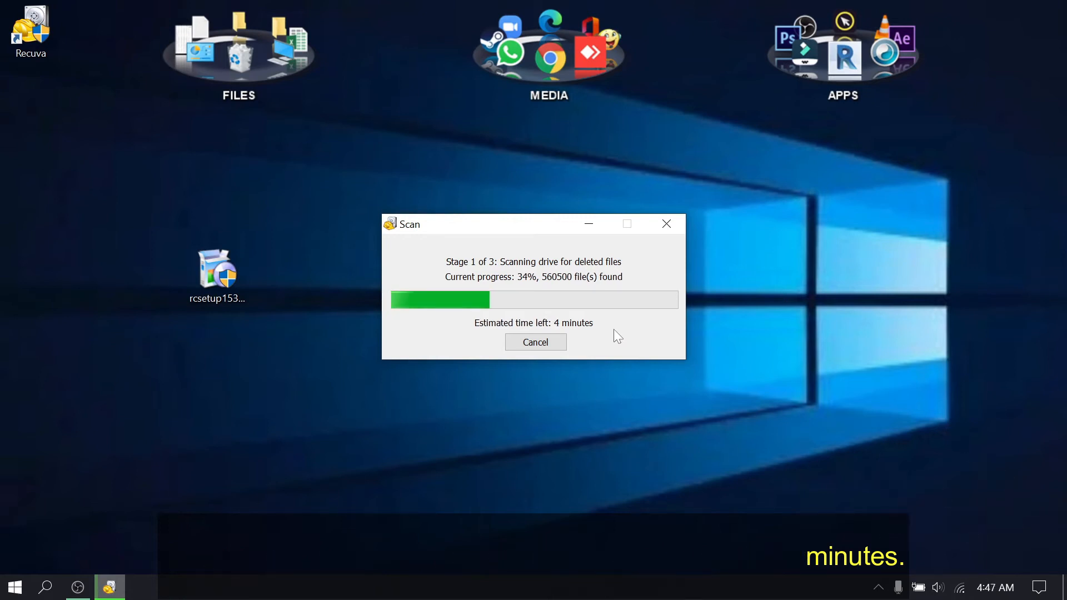
mouse_move(610, 144)
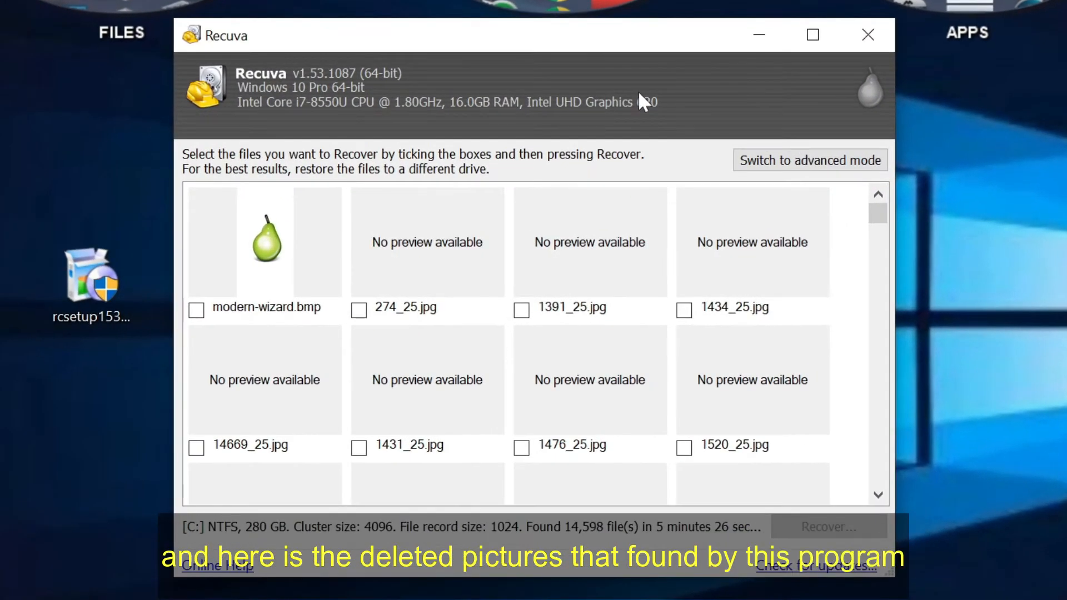
mouse_move(889, 234)
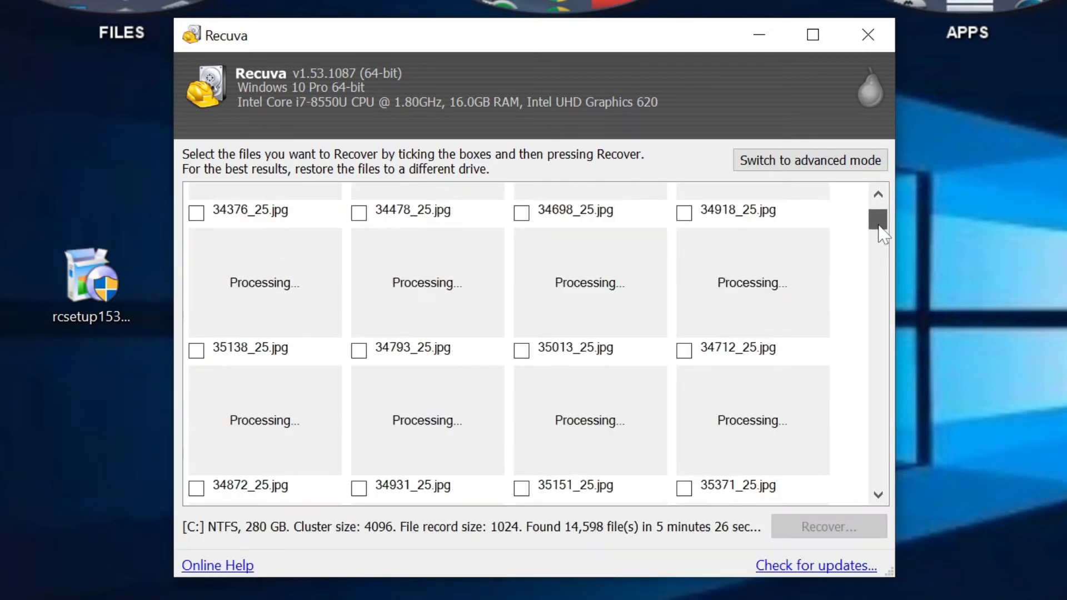
- Browse the 14,598 thumbnail results and switch to advanced mode's detailed list
scroll("down", 3)
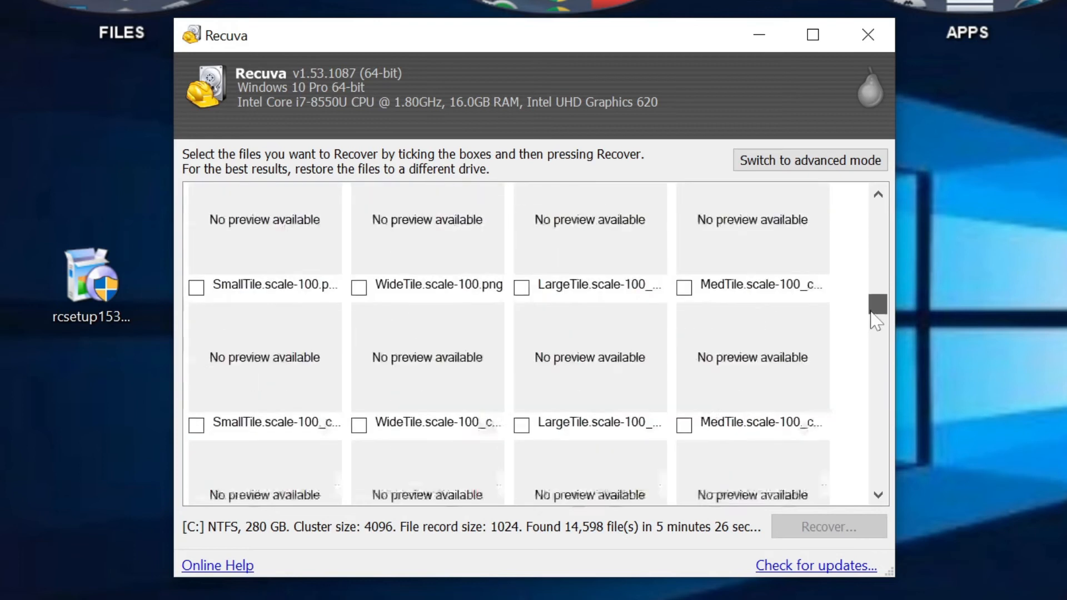
scroll("down", 3)
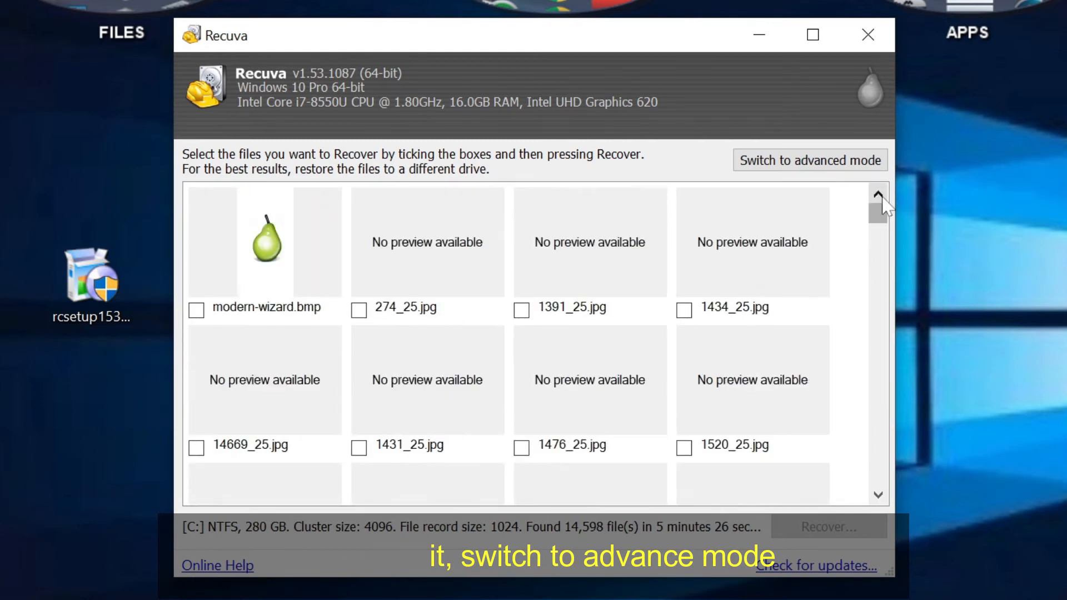
left_click(809, 160)
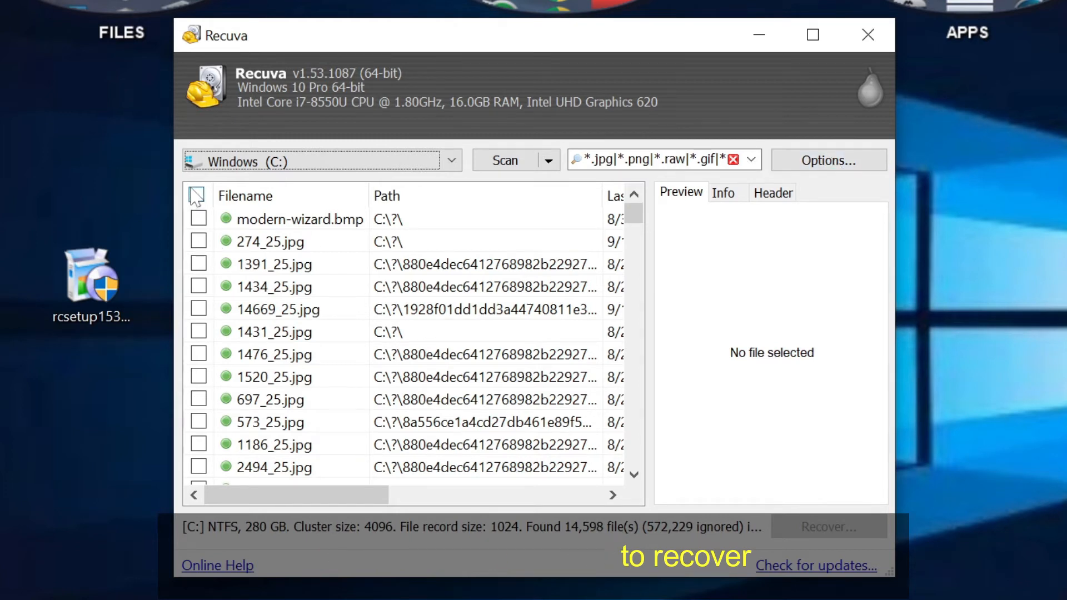
- Check every found file, try the Desktop as destination and refuse restoring onto the same drive
left_click(198, 196)
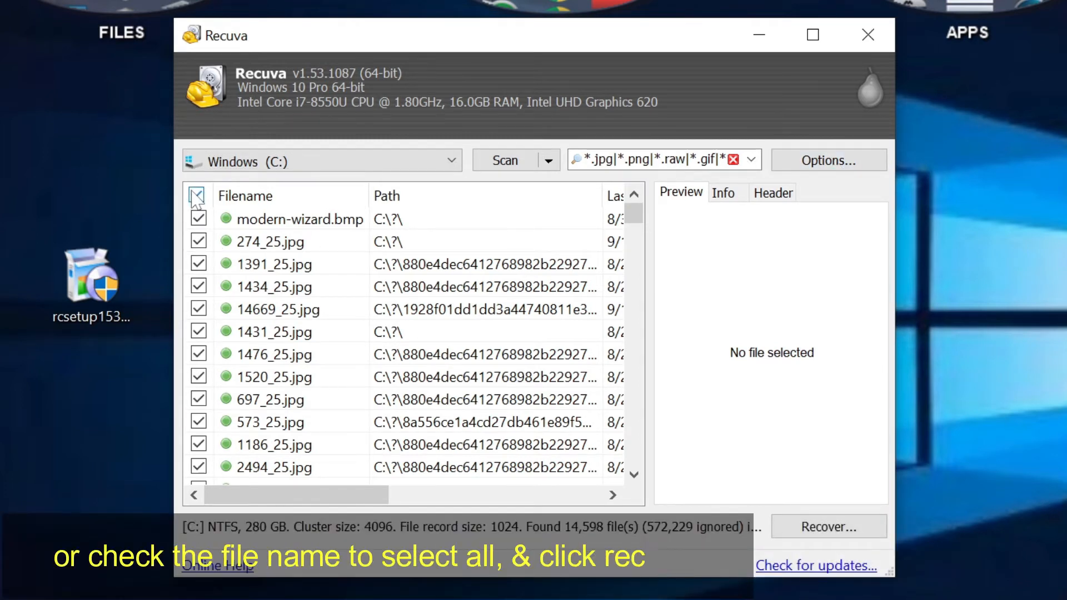
left_click(827, 526)
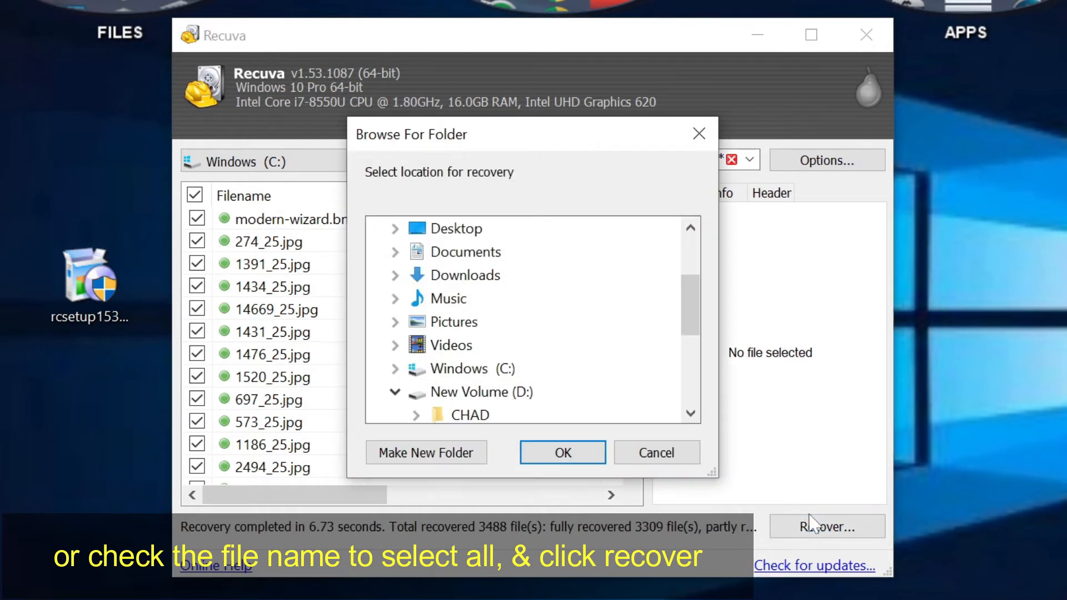
left_click(455, 228)
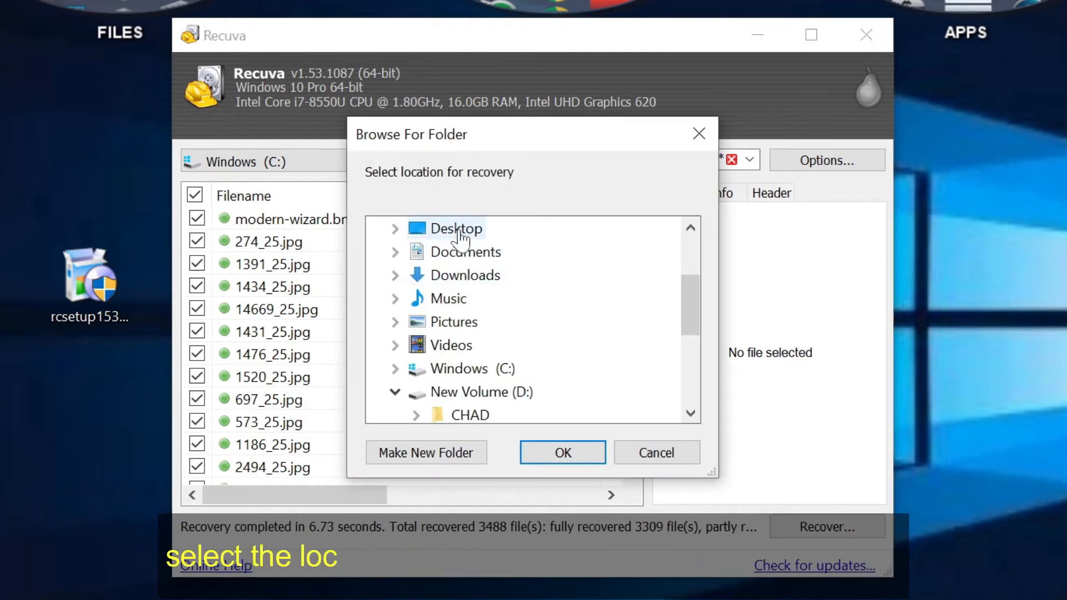
left_click(455, 228)
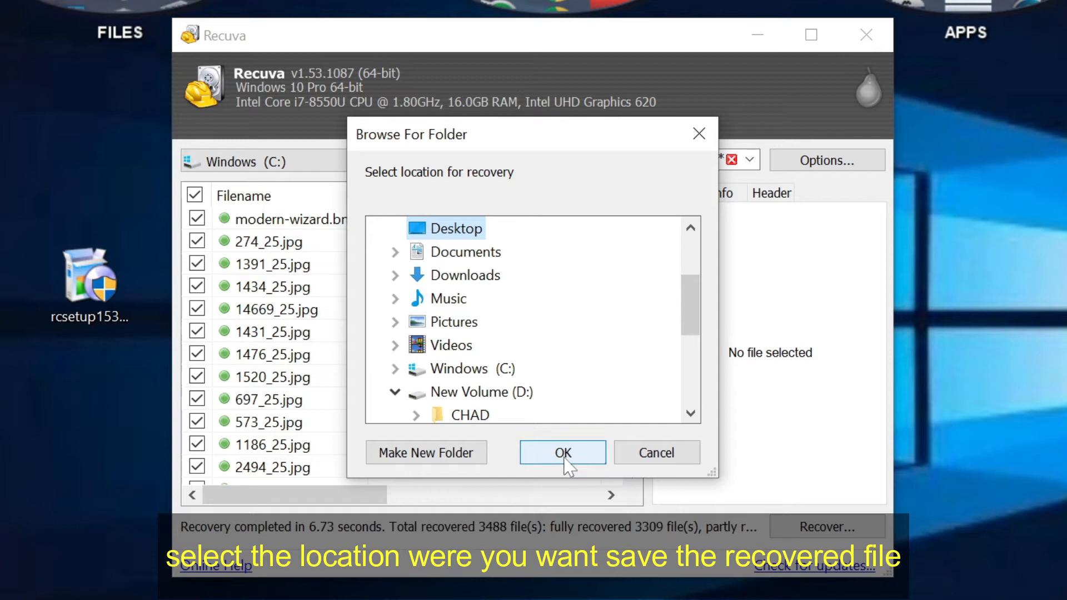
left_click(562, 453)
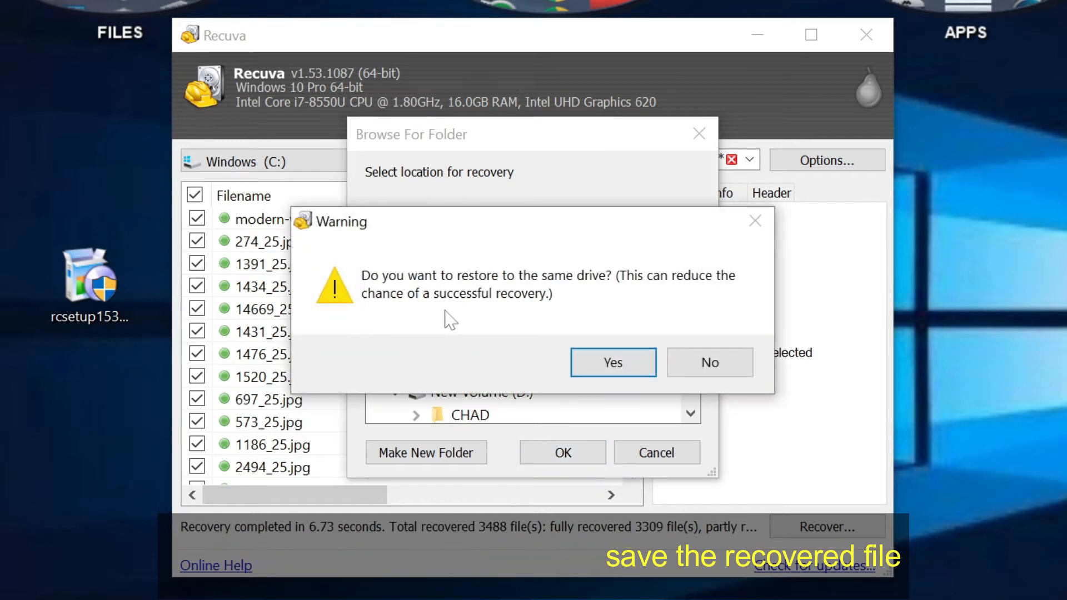
mouse_move(538, 285)
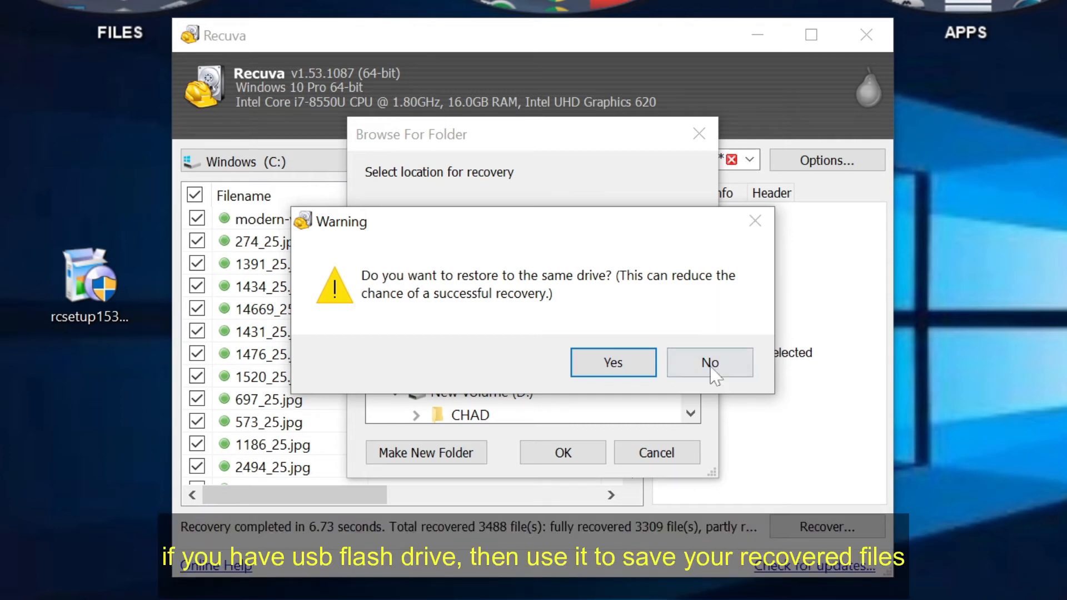
left_click(711, 362)
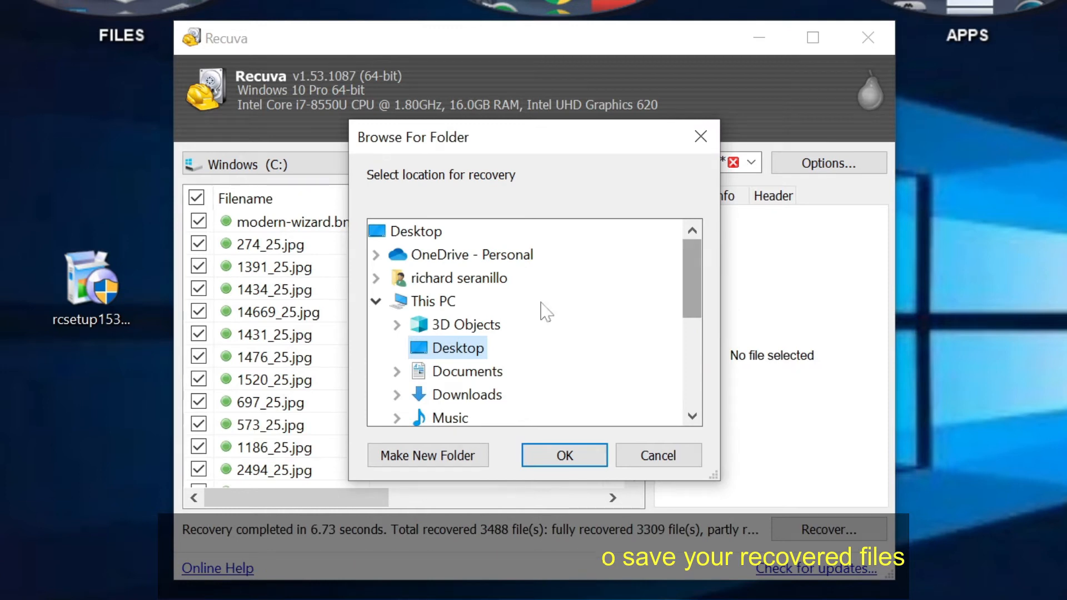
- Choose New folder on USB Drive (E:) as the recovery destination and confirm
scroll("down", 3)
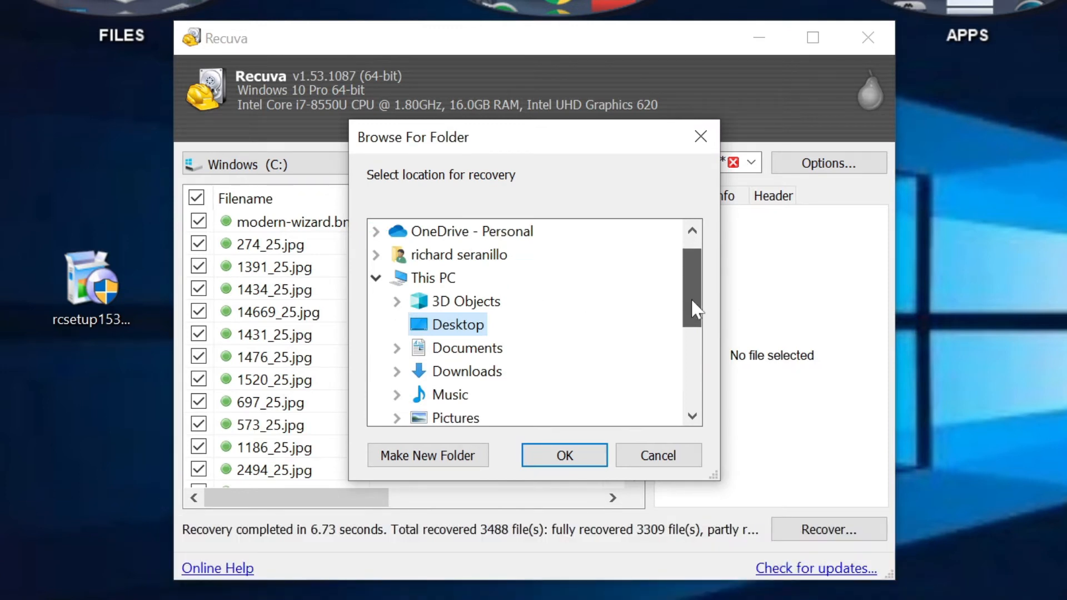
scroll("down", 3)
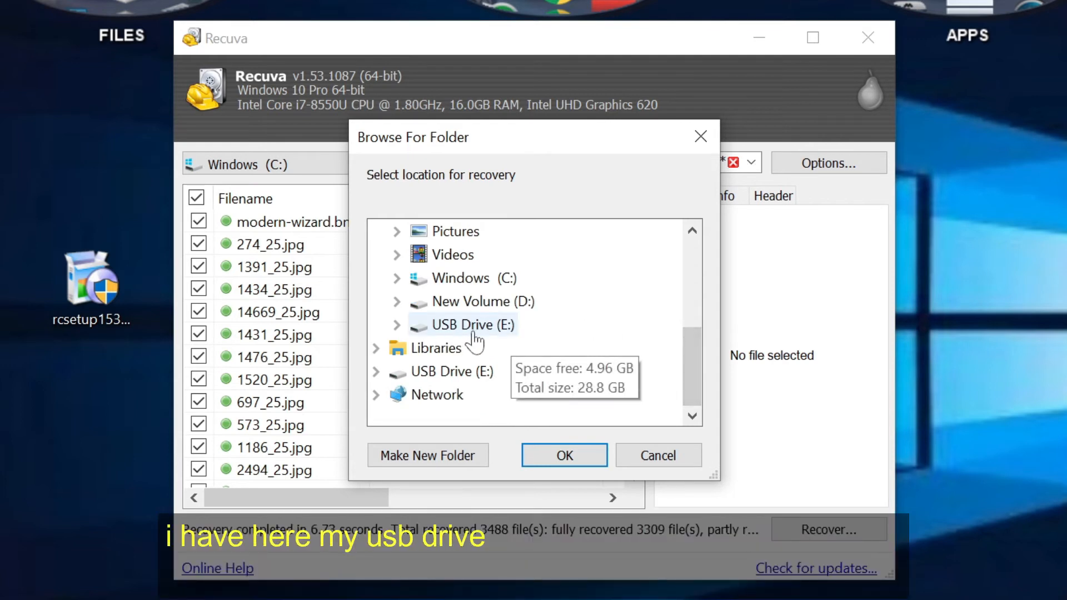
left_click(397, 325)
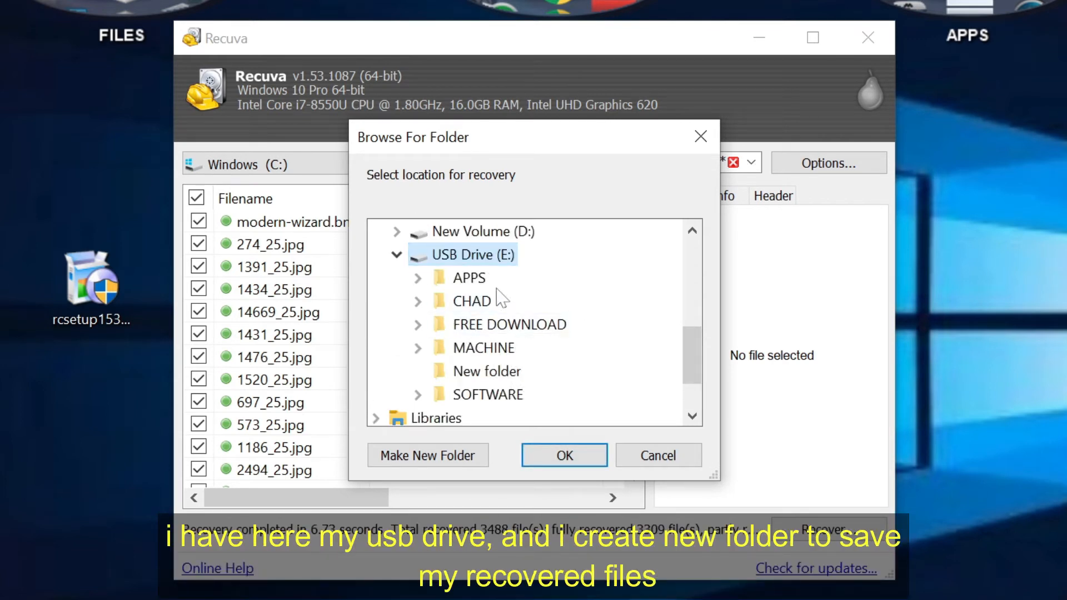
left_click(484, 371)
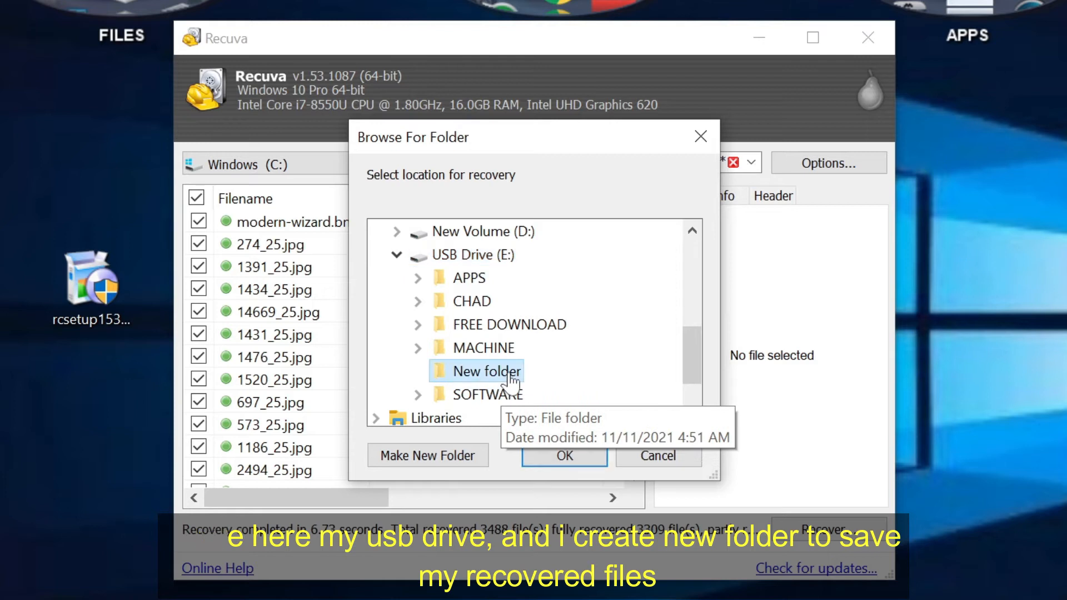
left_click(564, 456)
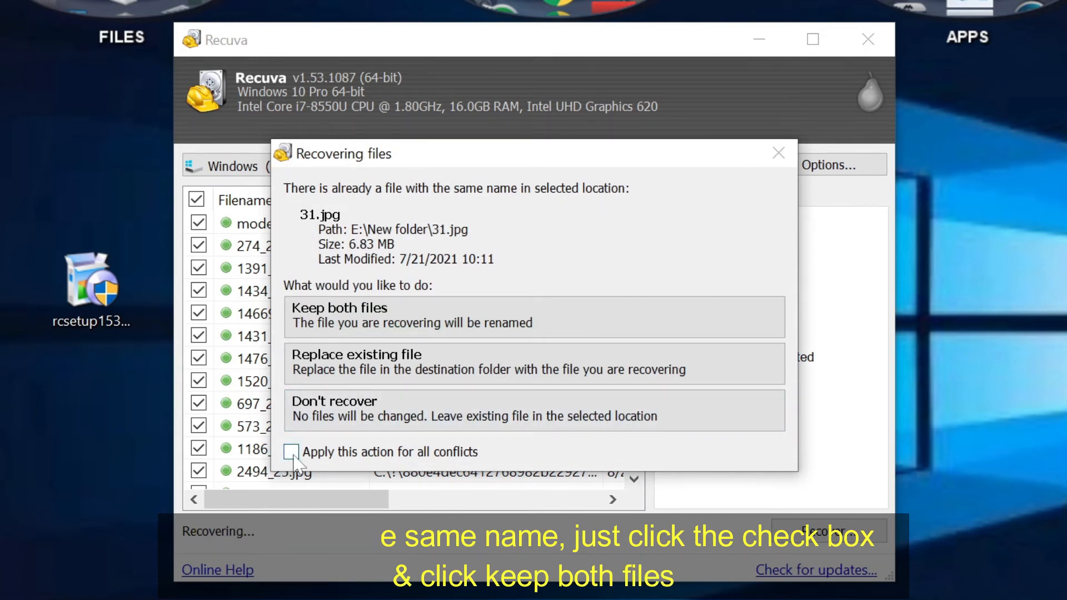
- Keep both files for all name conflicts, then dismiss the 12,222-file recovery completion summary
left_click(532, 314)
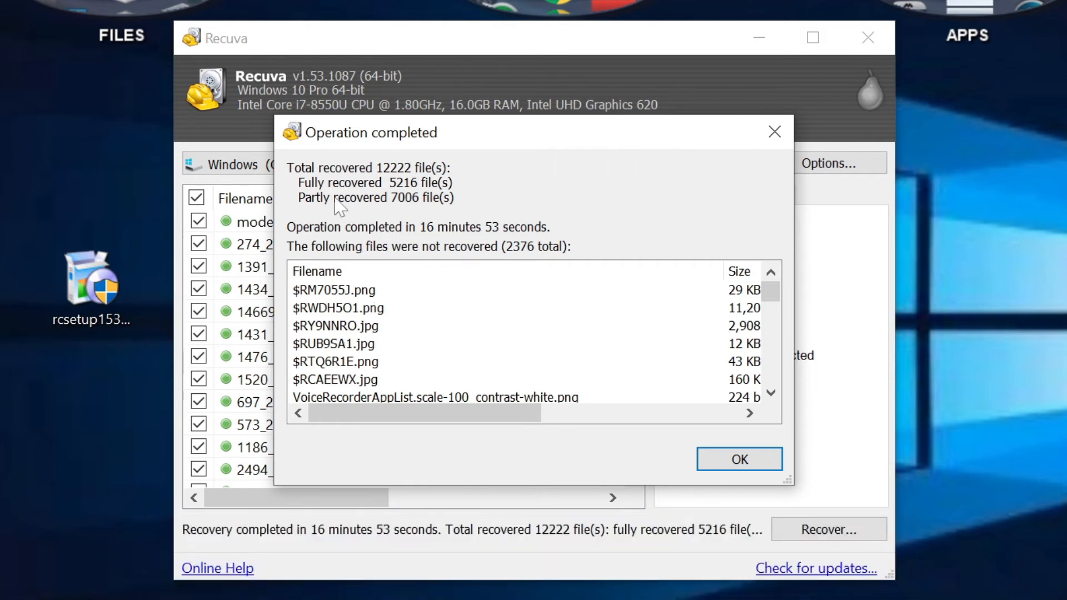
left_click_drag(771, 291, 772, 305)
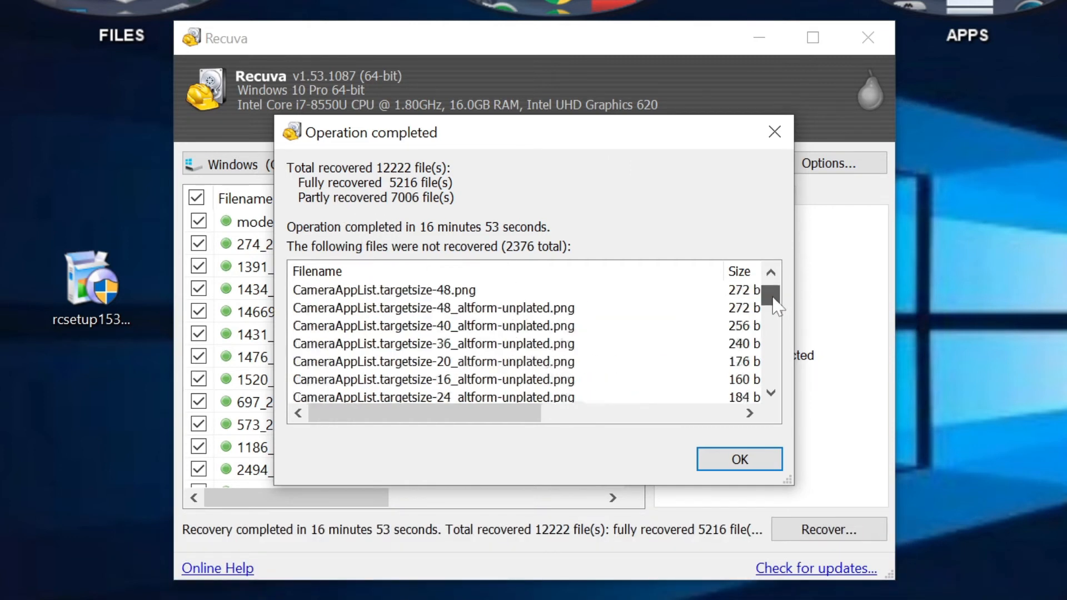
scroll("down", 3)
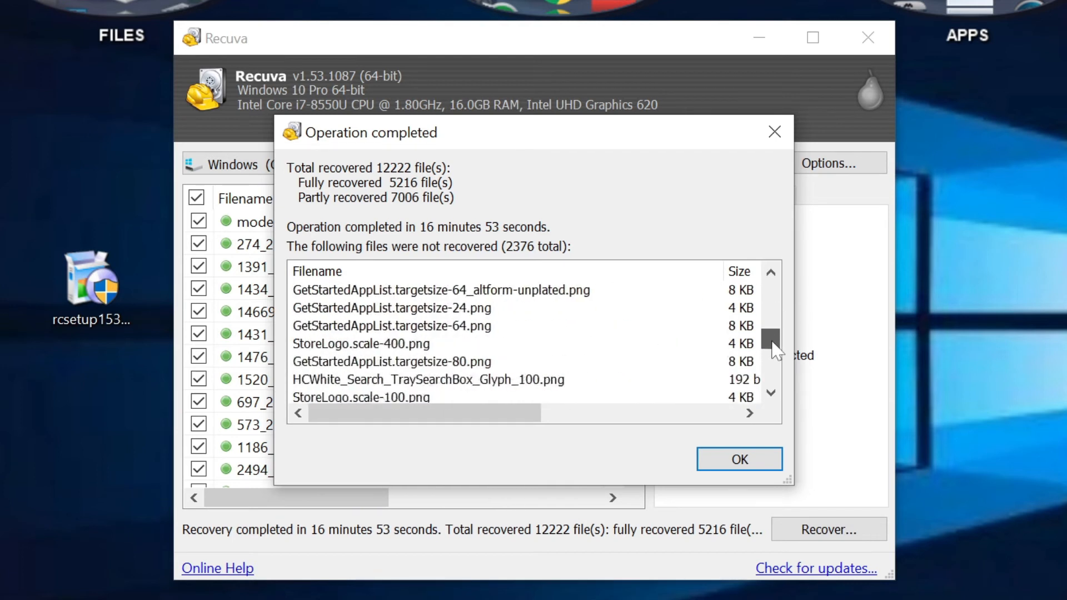
left_click(739, 459)
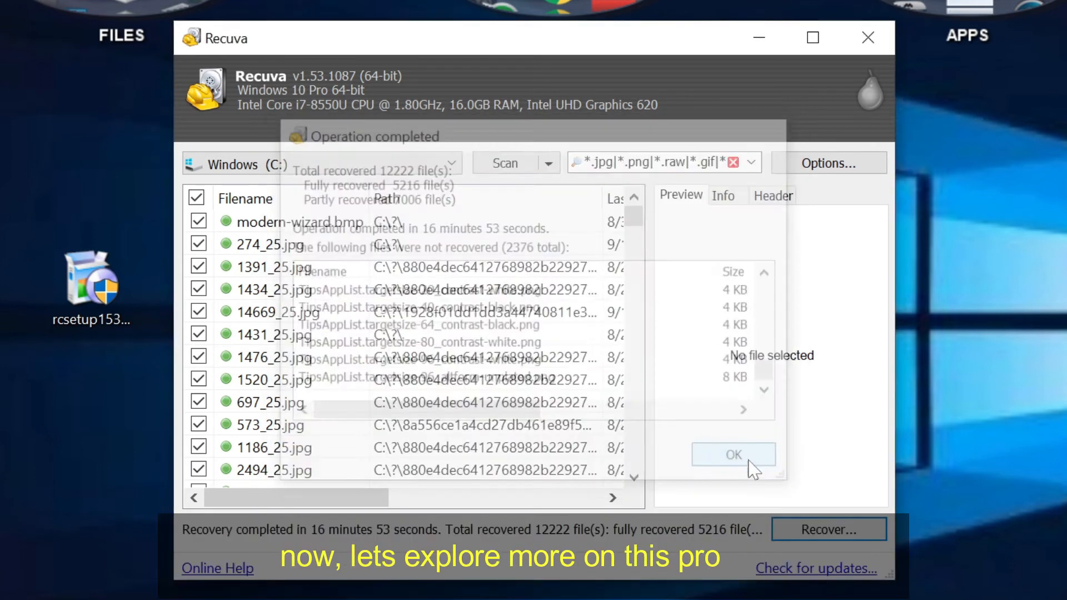
- Choose New Volume (D:) as the drive and switch to a search by file contents
left_click(732, 454)
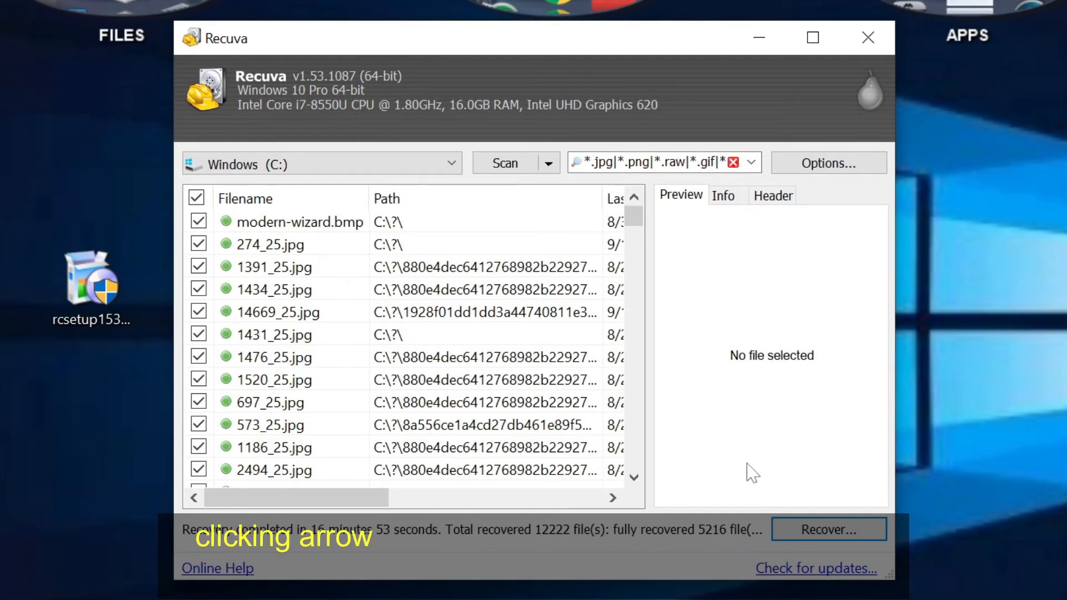
left_click(450, 164)
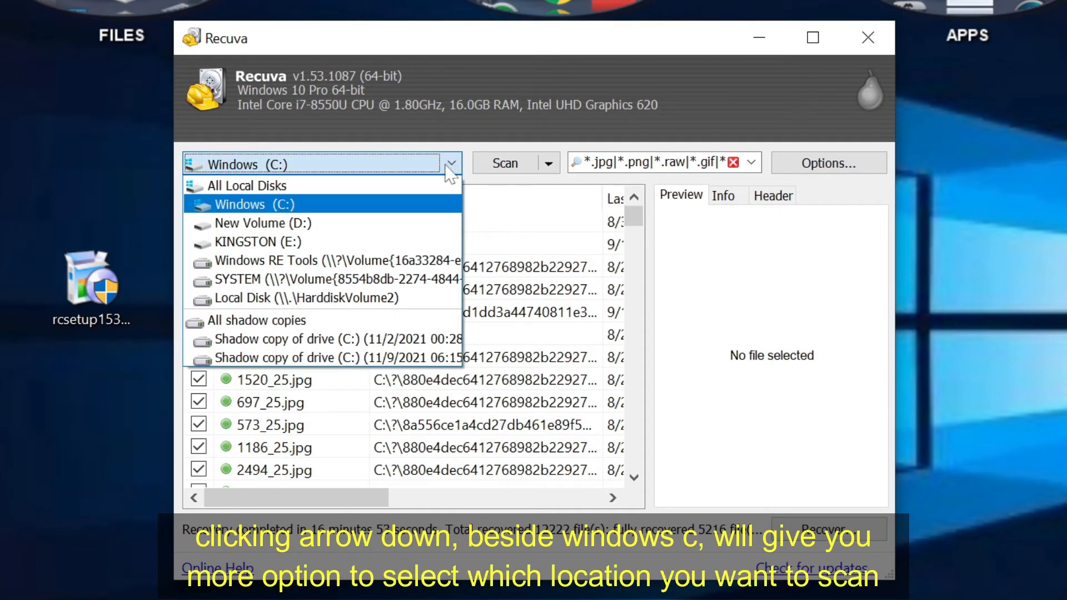
mouse_move(359, 222)
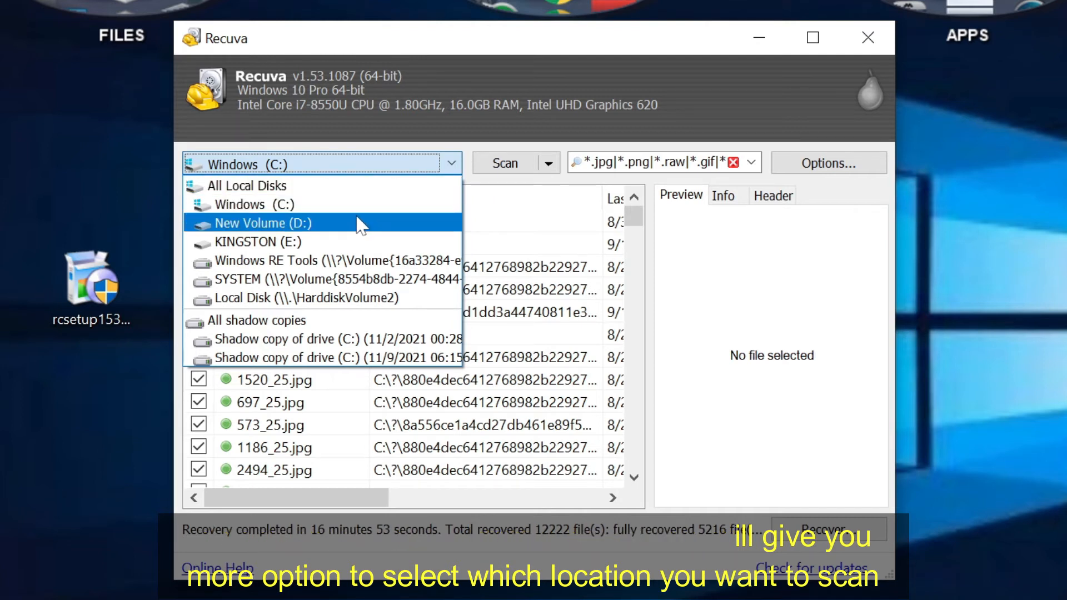
left_click(262, 223)
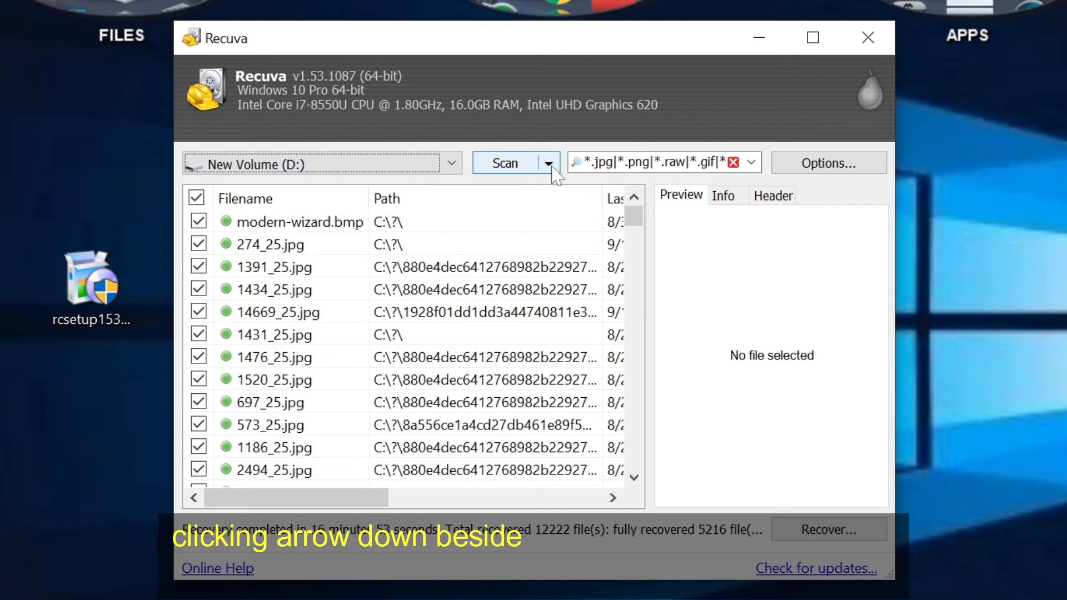
left_click(547, 162)
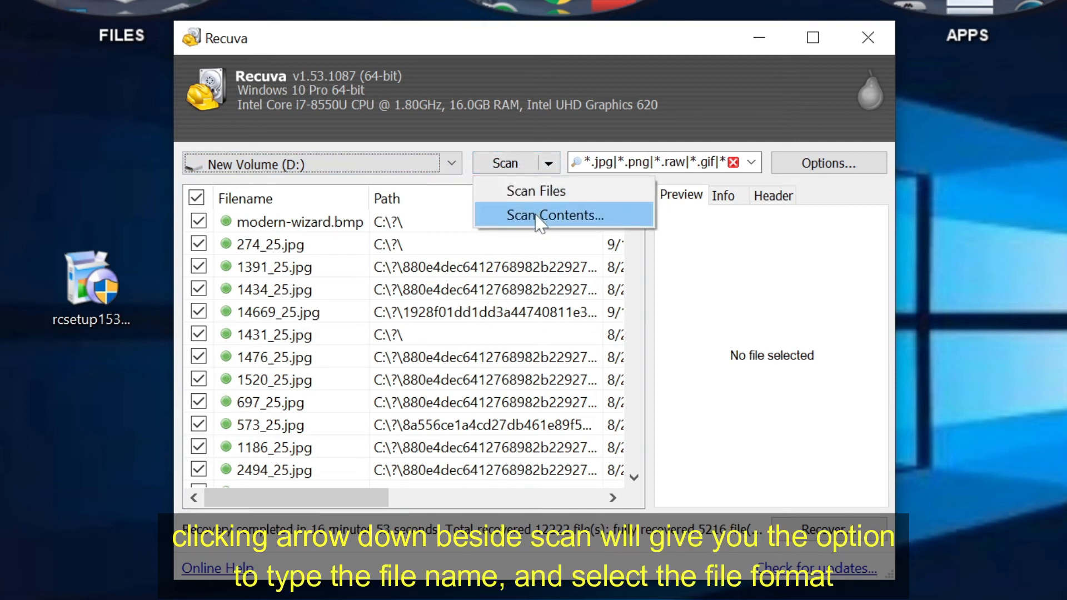
left_click(554, 214)
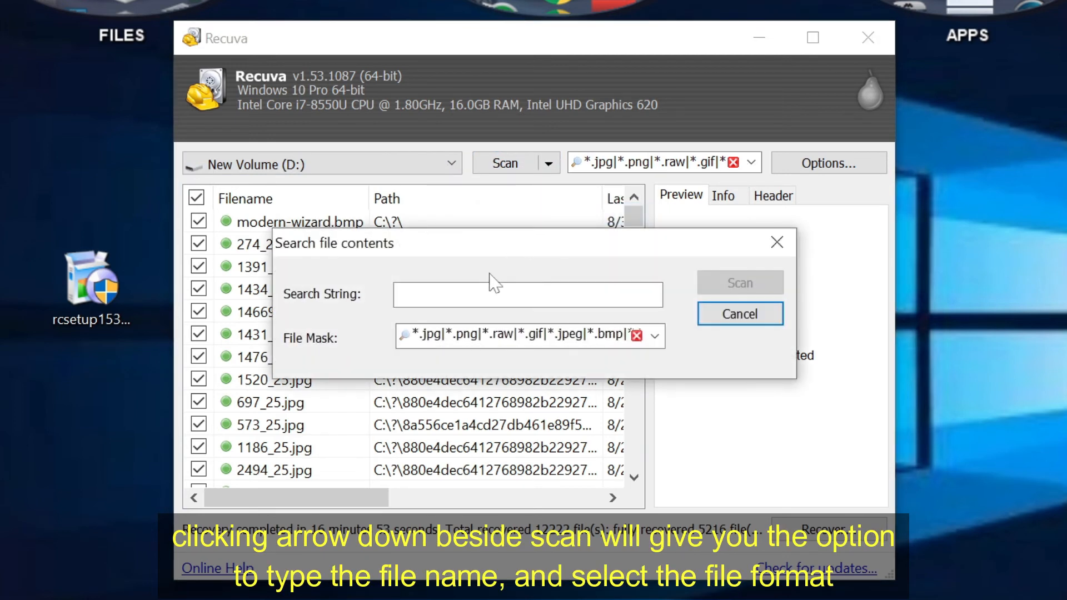
- Search contents for string 1 with the *.mp3 mask, finding 92 matching files
type("1")
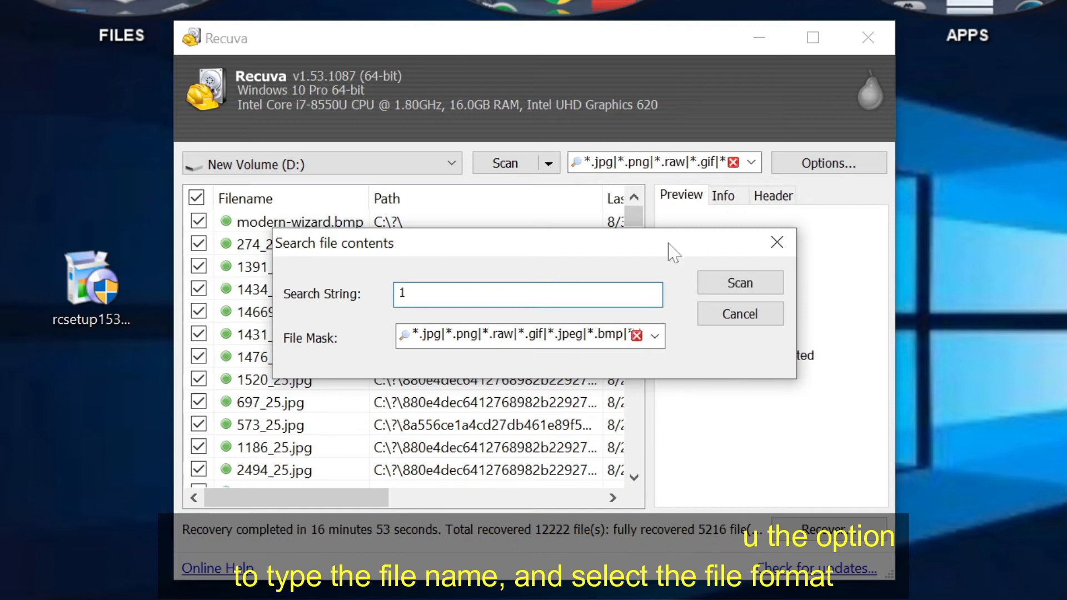
left_click(653, 337)
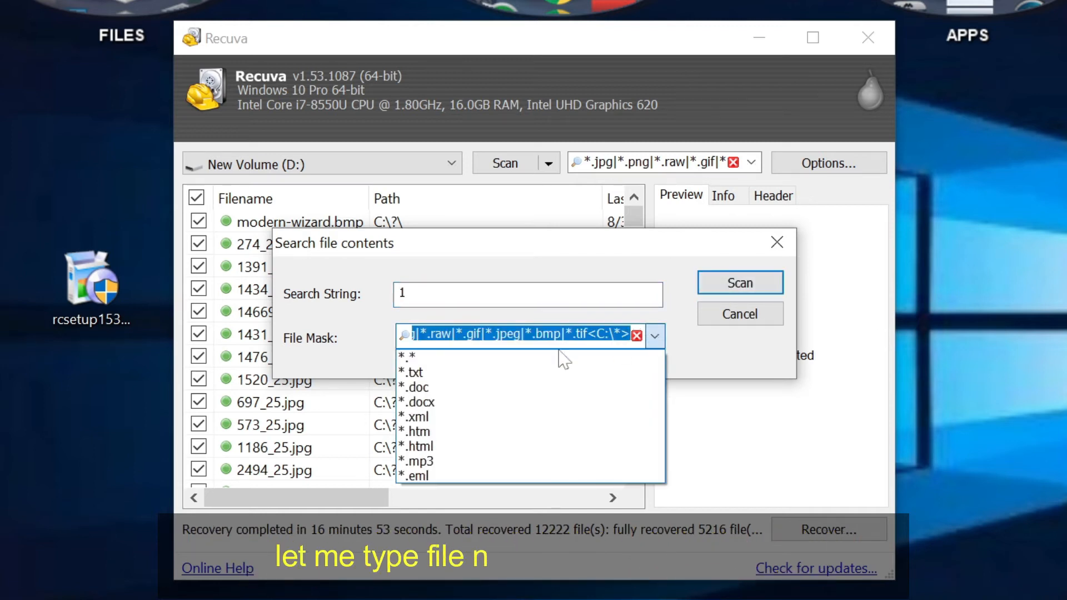
left_click(416, 461)
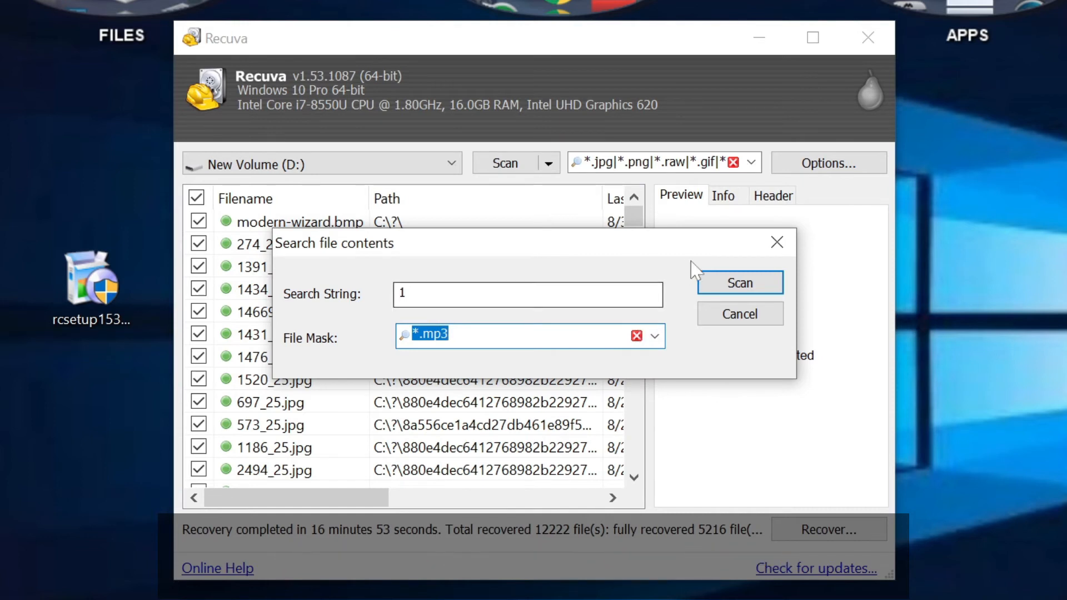
left_click(739, 283)
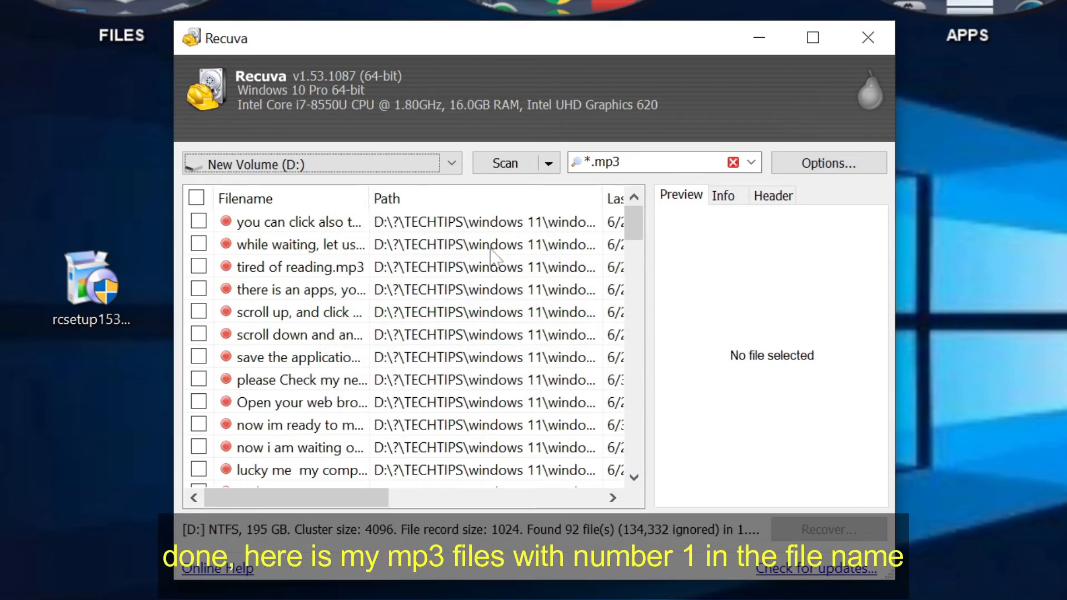
scroll("down", 3)
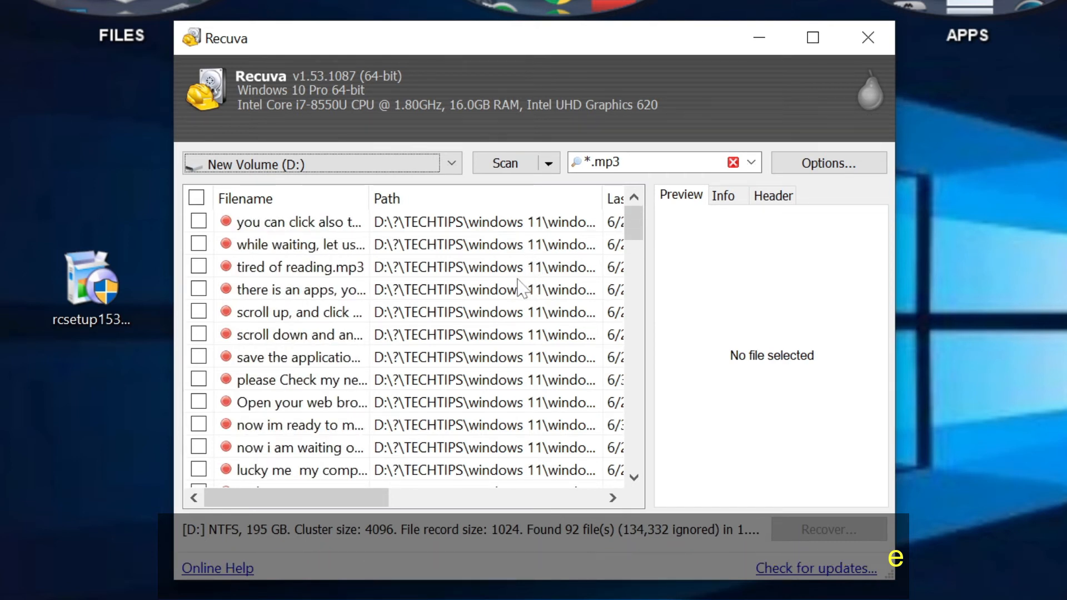
- Enable Deep Scan and Scan for non-deleted files in the Actions options
left_click(828, 162)
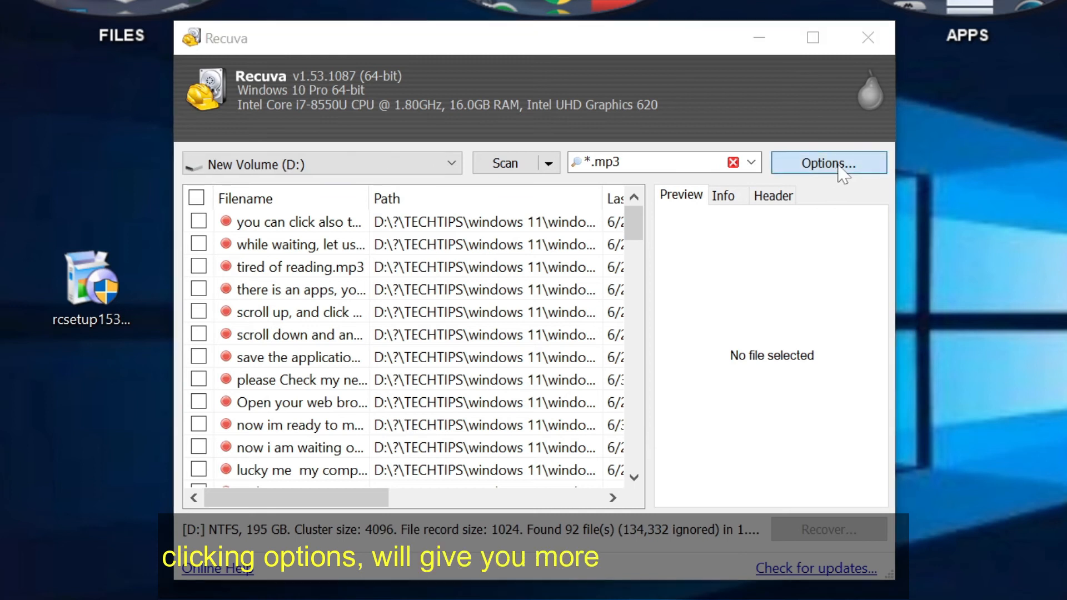
left_click(828, 163)
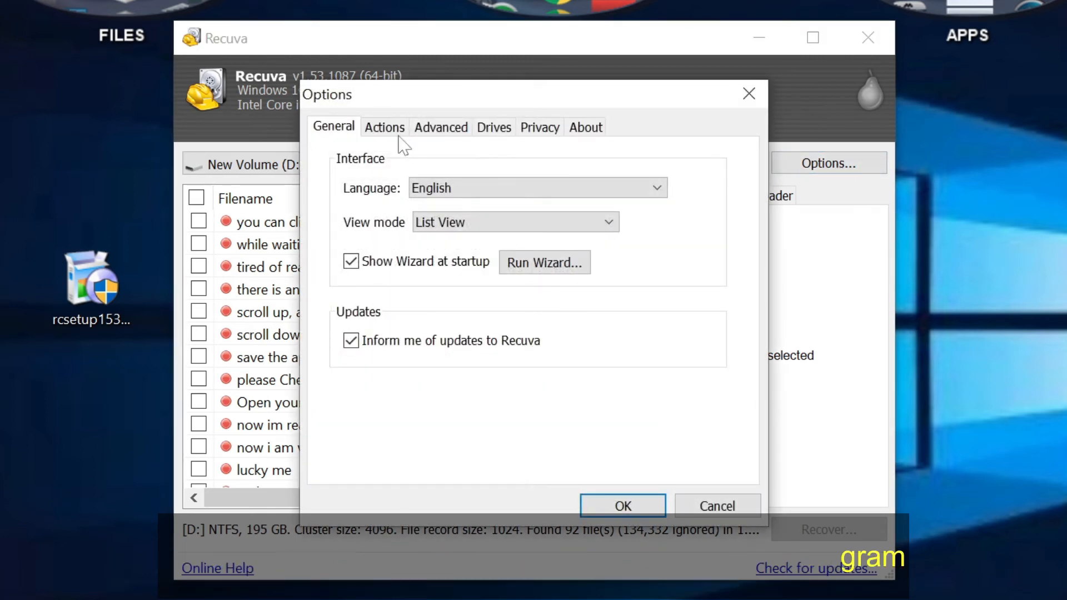
left_click(383, 127)
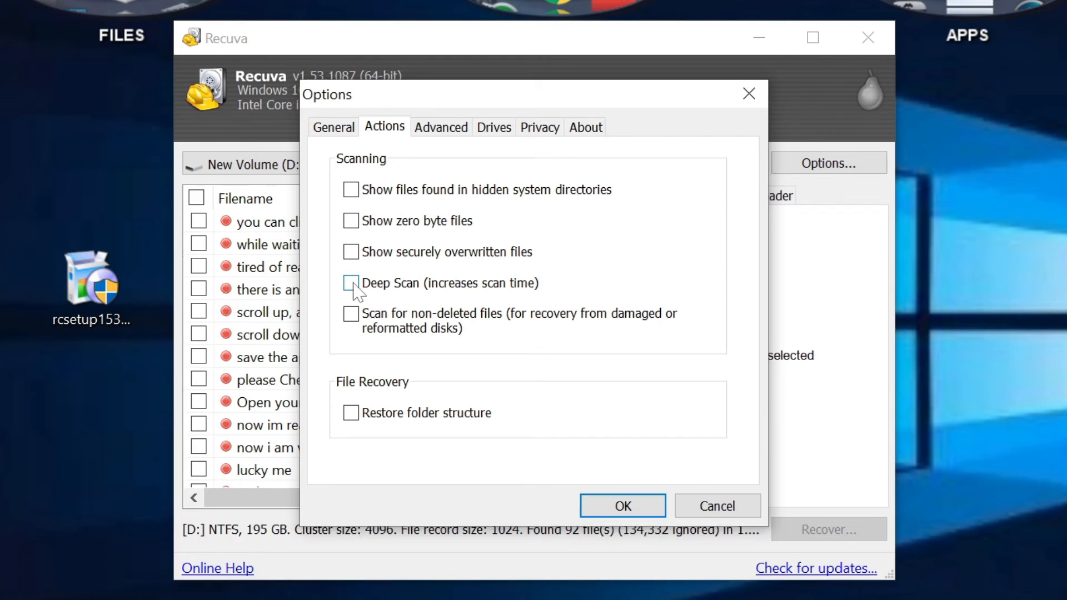
left_click(351, 283)
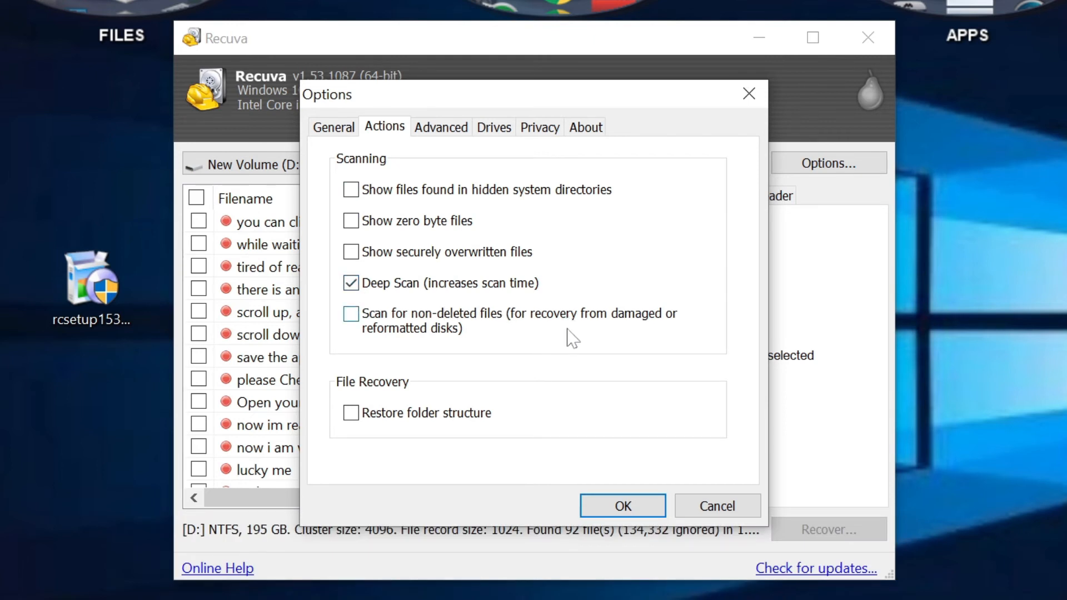
left_click(351, 313)
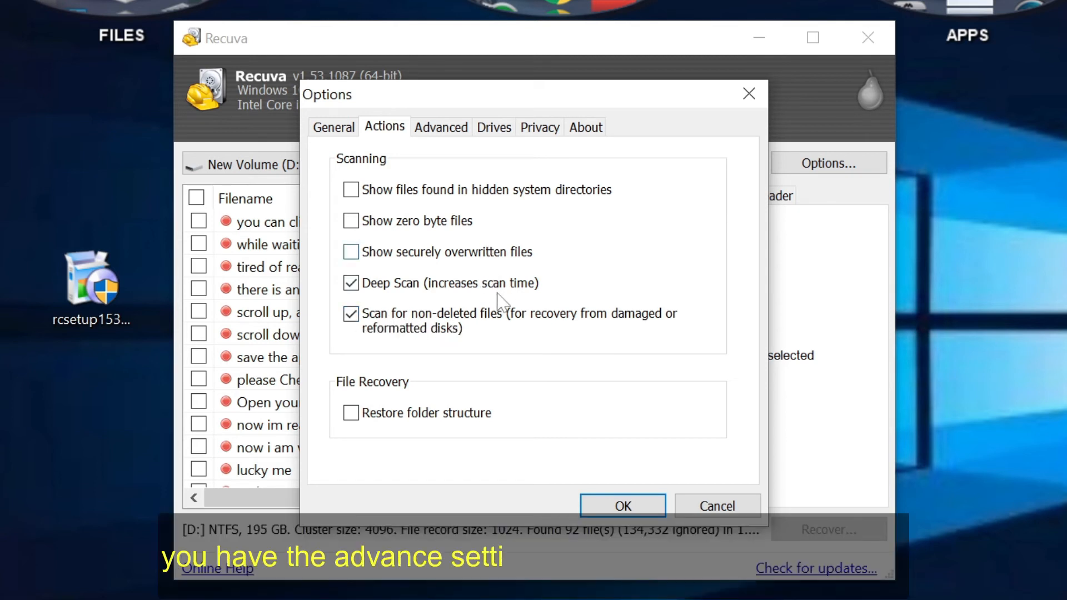
- Review the Advanced, Privacy and General option pages
left_click(441, 127)
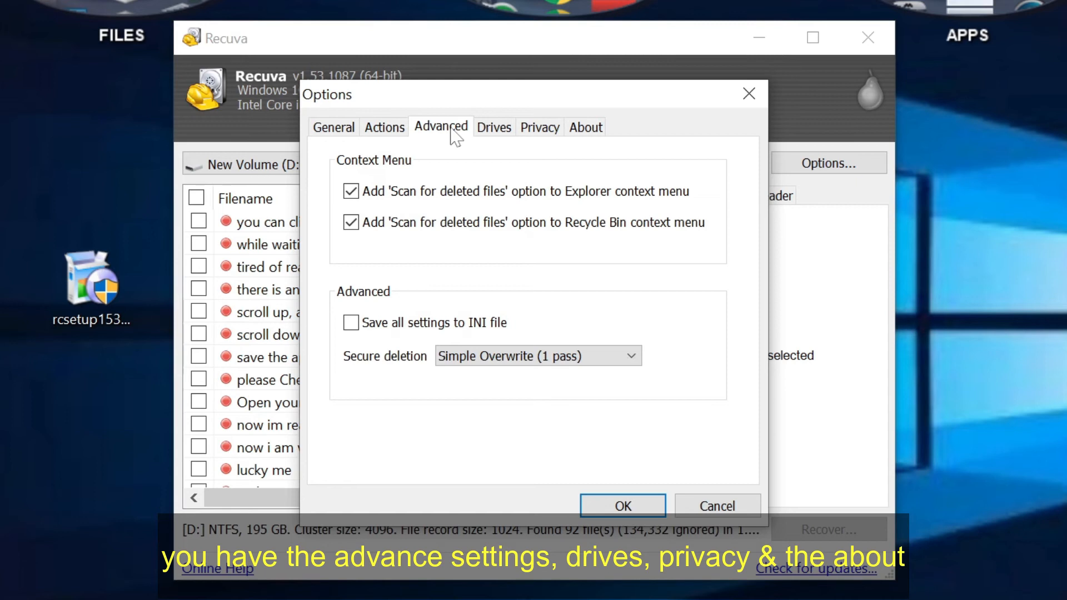
mouse_move(494, 127)
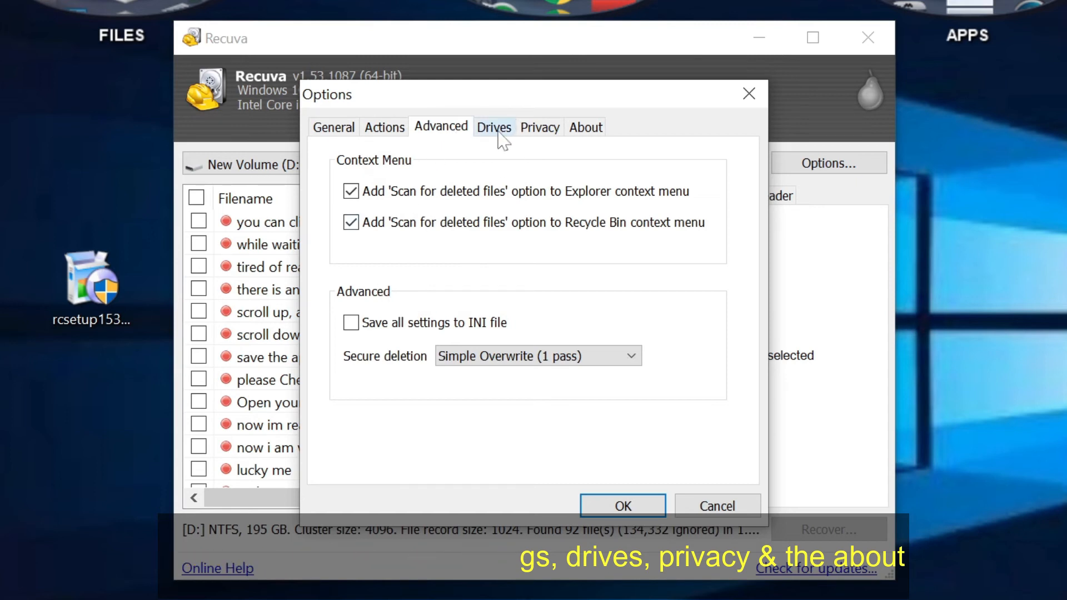
left_click(540, 127)
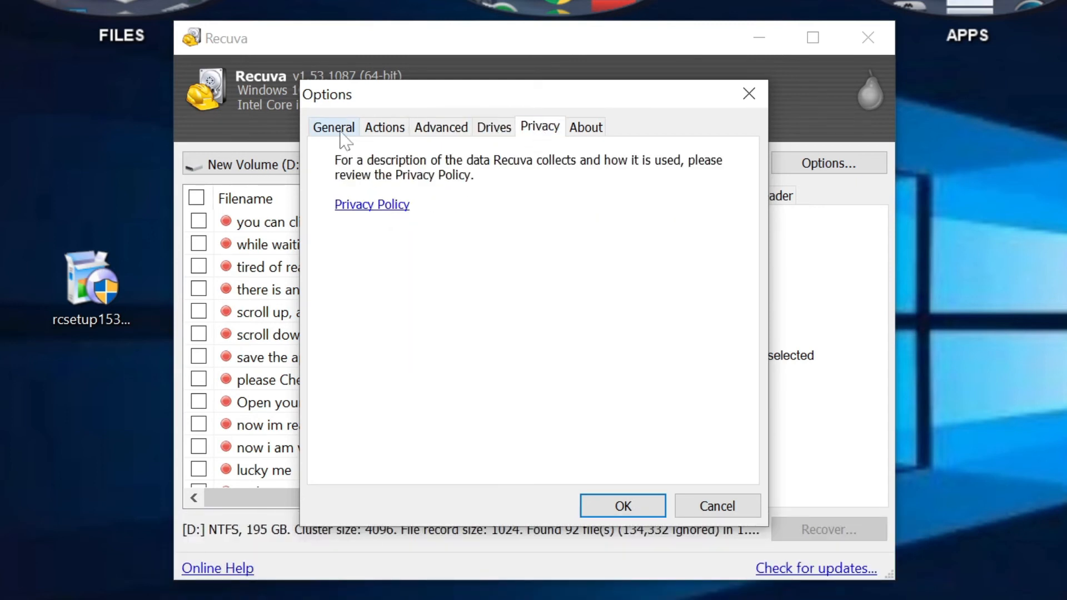
left_click(333, 127)
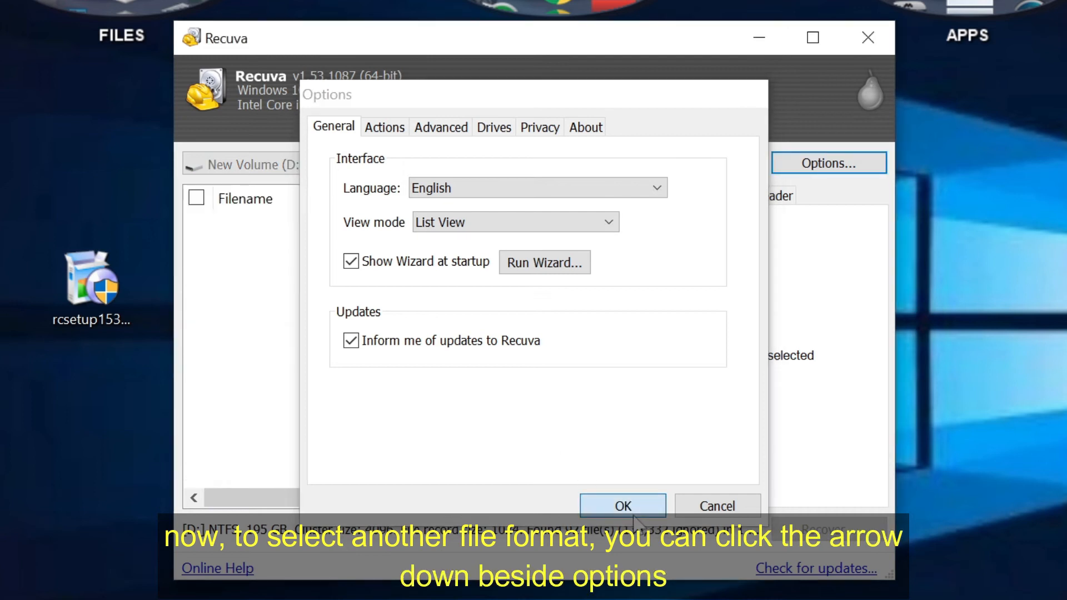
- Accept the options and scan drive D for the Video category, finding no files
left_click(622, 505)
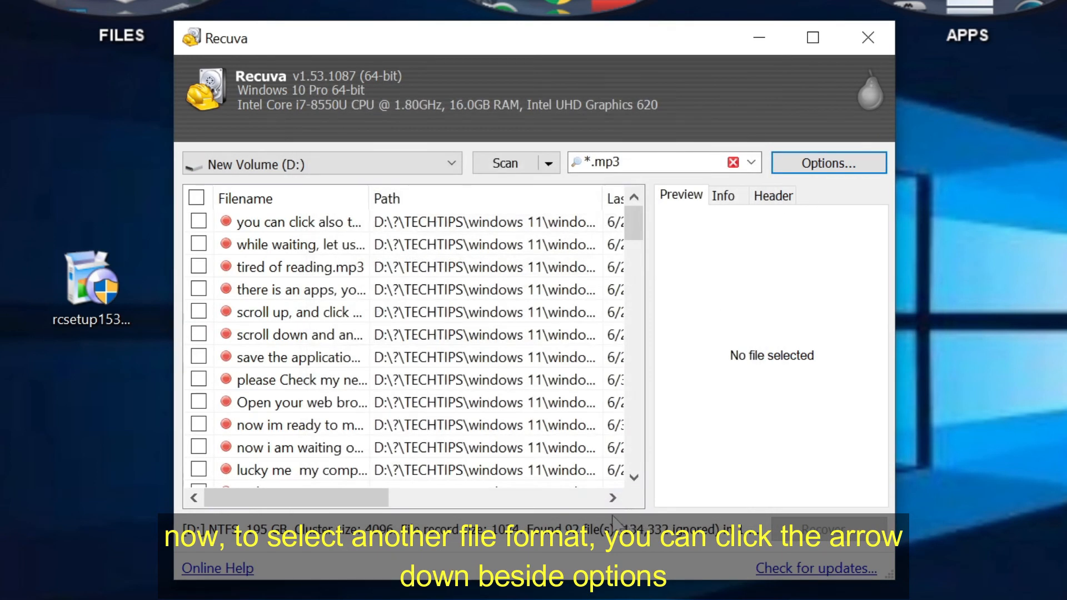
left_click(751, 162)
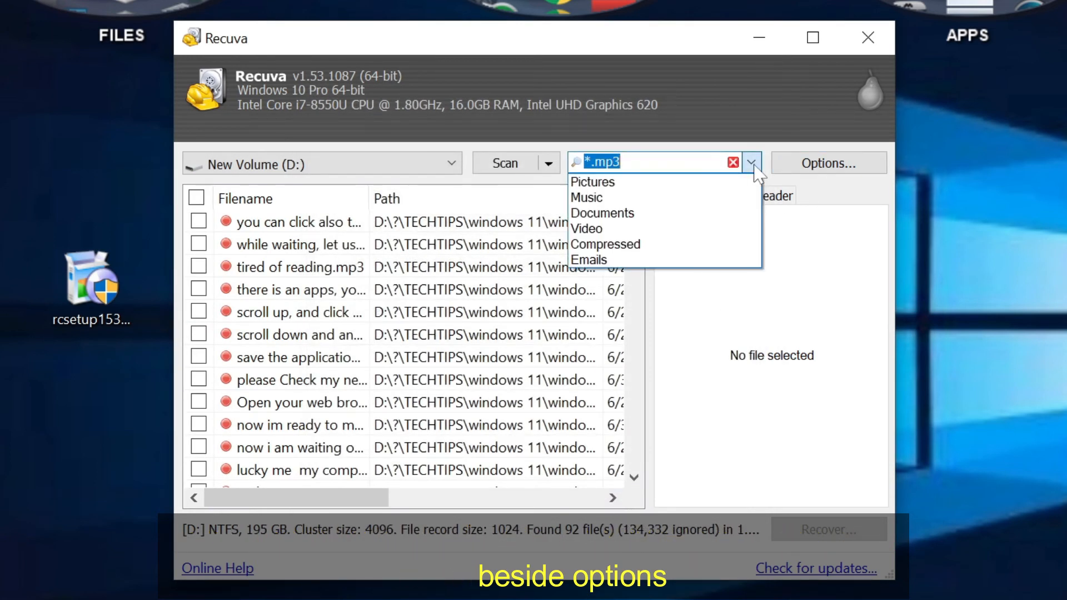
left_click(586, 229)
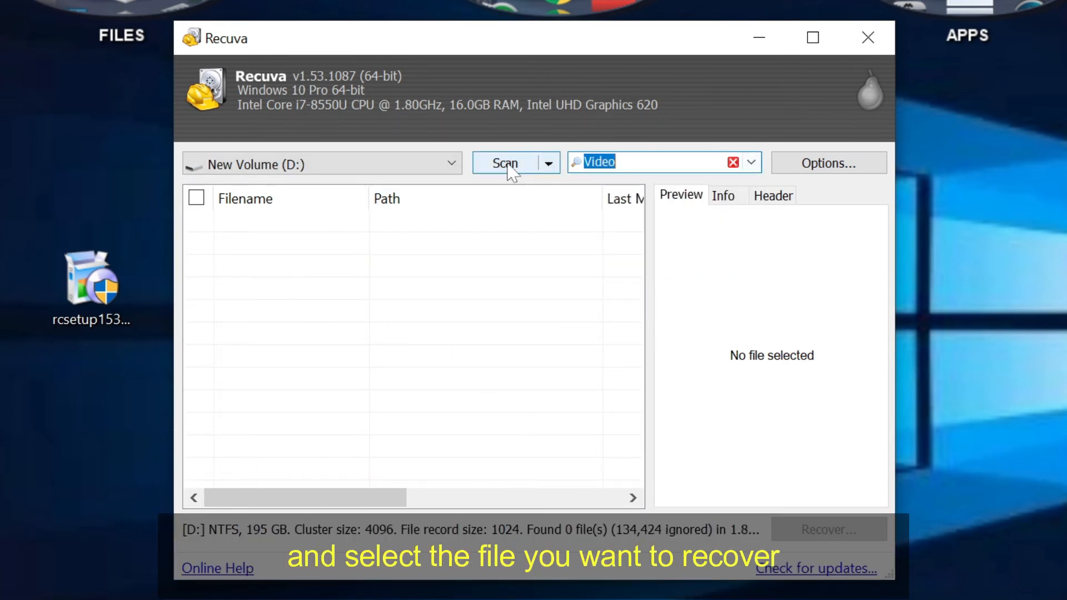
left_click(548, 163)
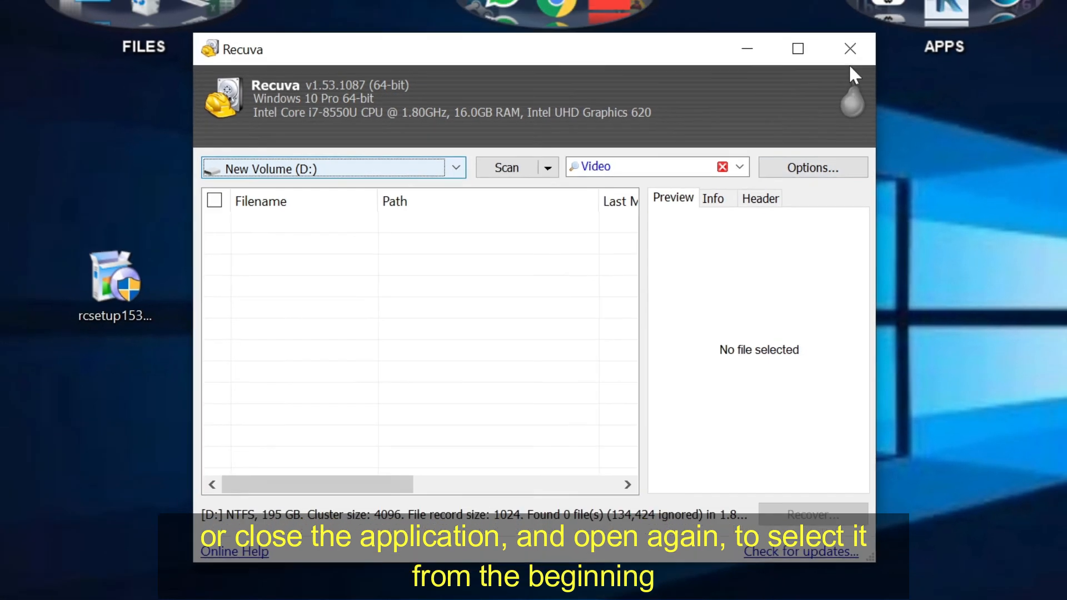
- Close Recuva and relaunch it to return to the wizard
left_click(850, 47)
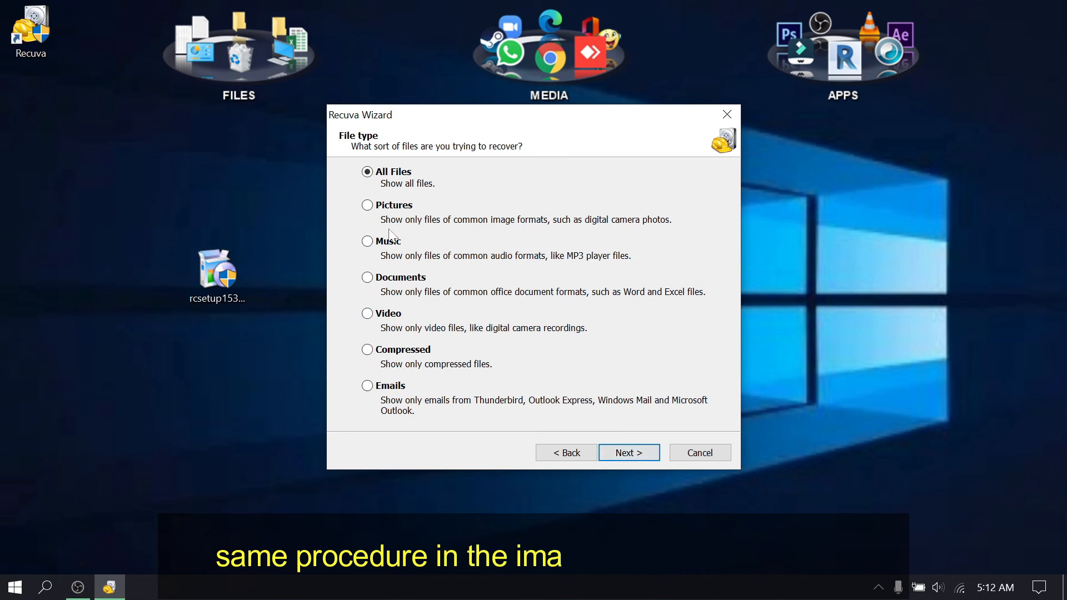
mouse_move(368, 320)
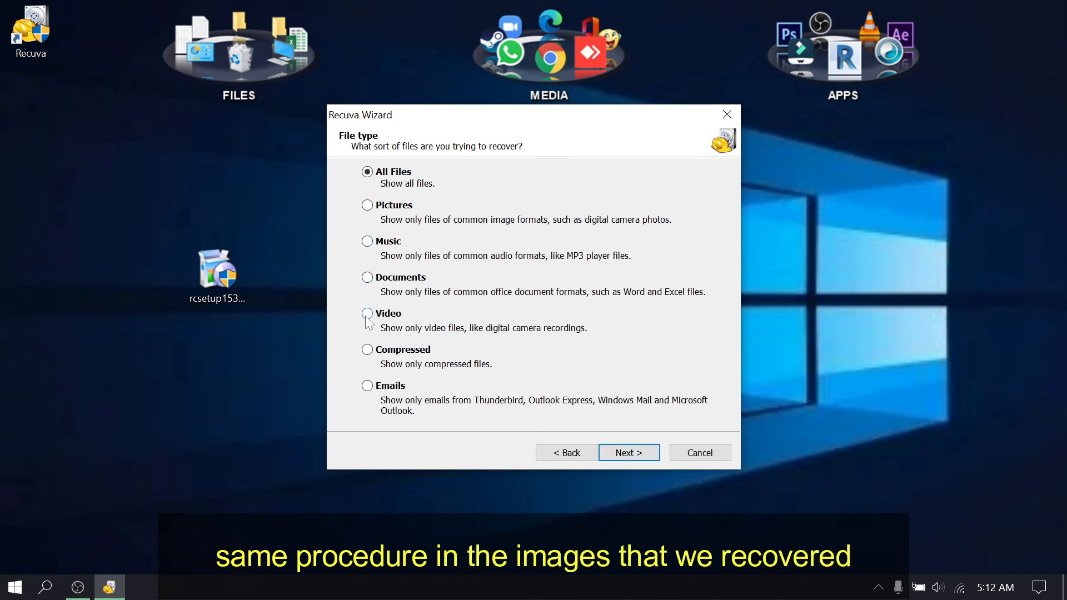
left_click(366, 314)
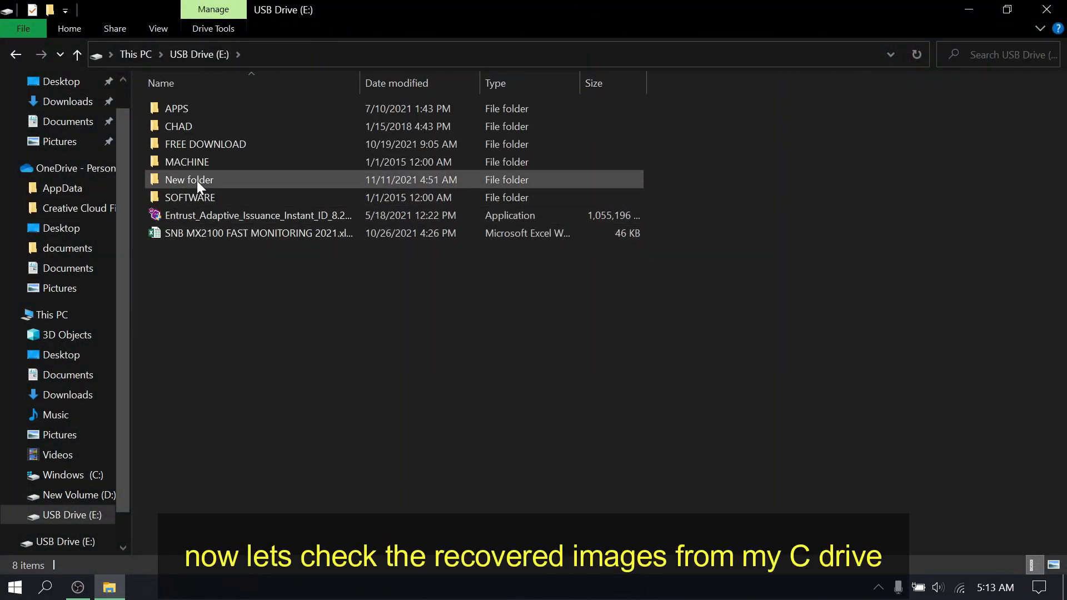
- Browse the recovered image thumbnails inside New folder on USB Drive (E:)
double_click(189, 180)
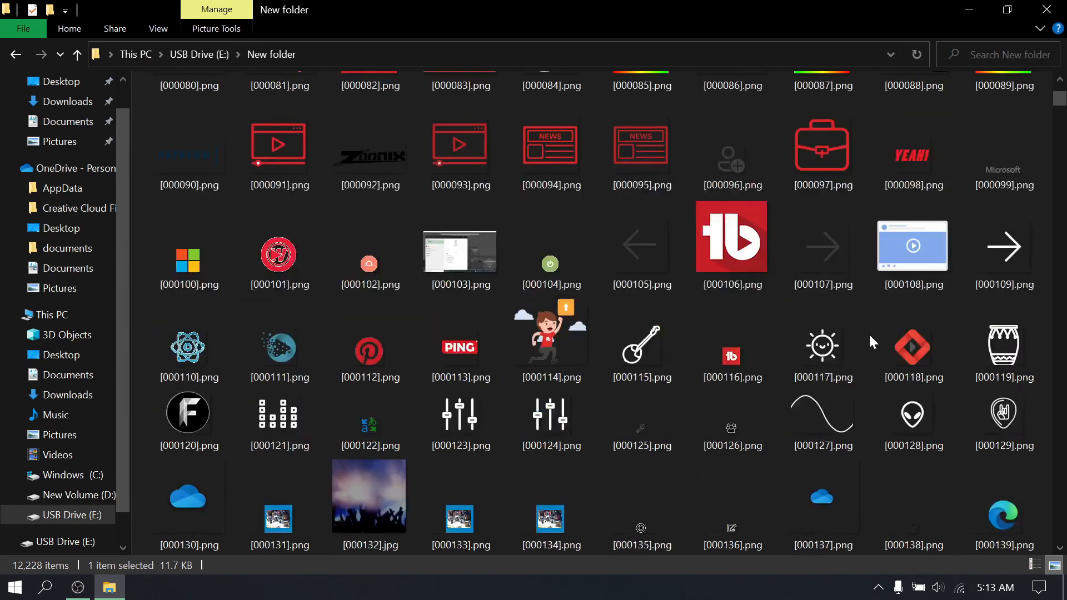
scroll("down", 3)
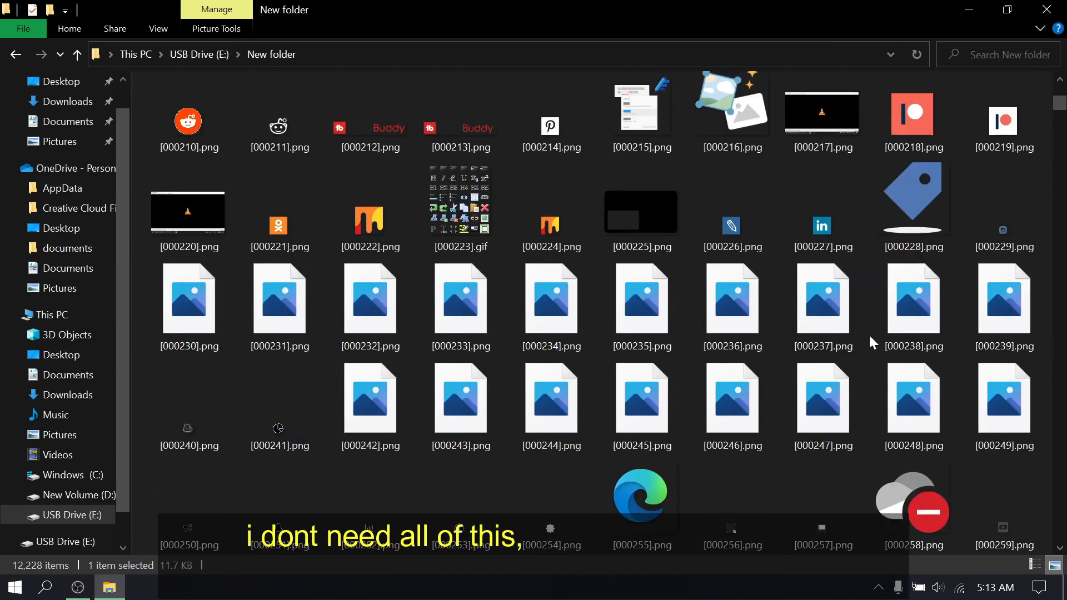
scroll("down", 3)
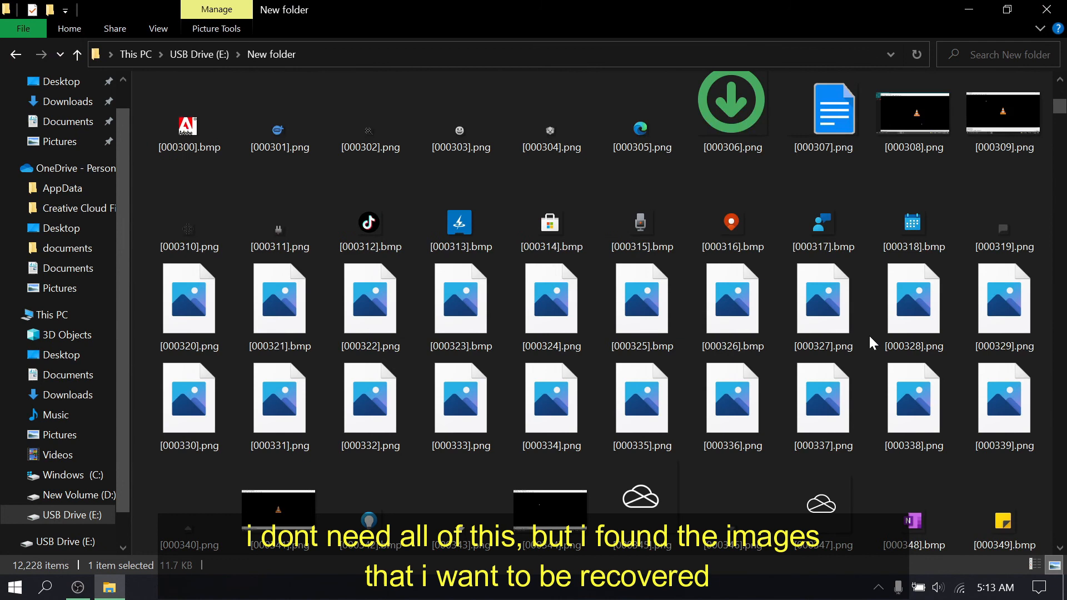
scroll("down", 3)
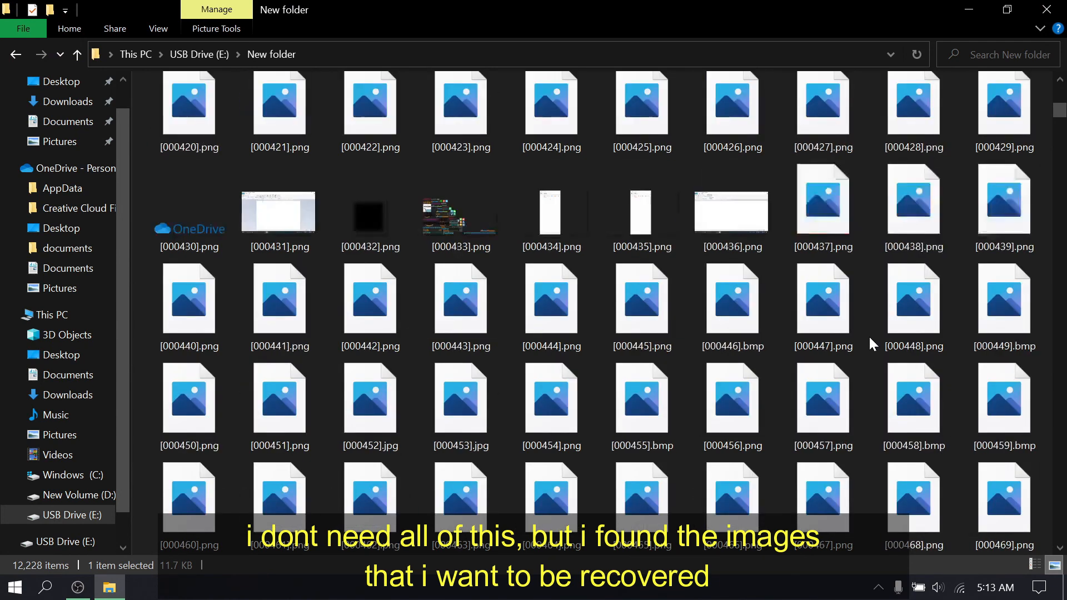
scroll("down", 3)
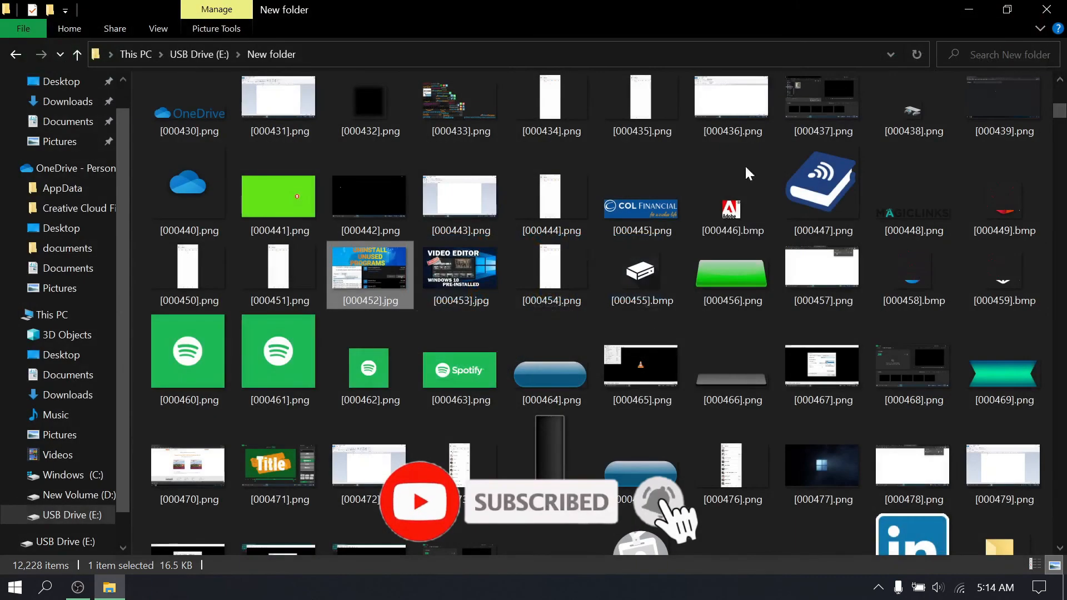
scroll("down", 3)
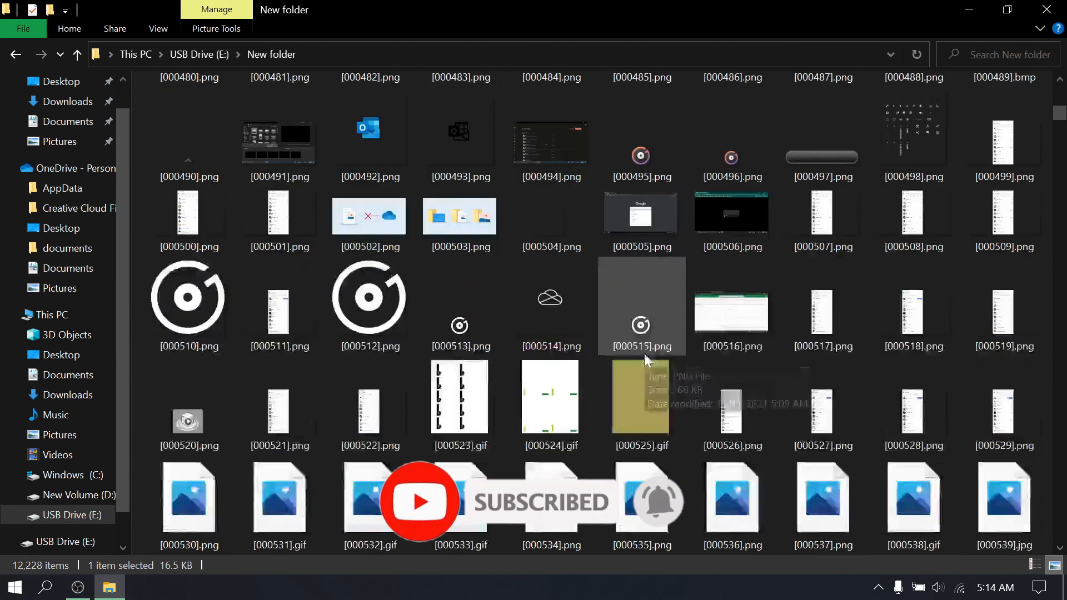
scroll("down", 3)
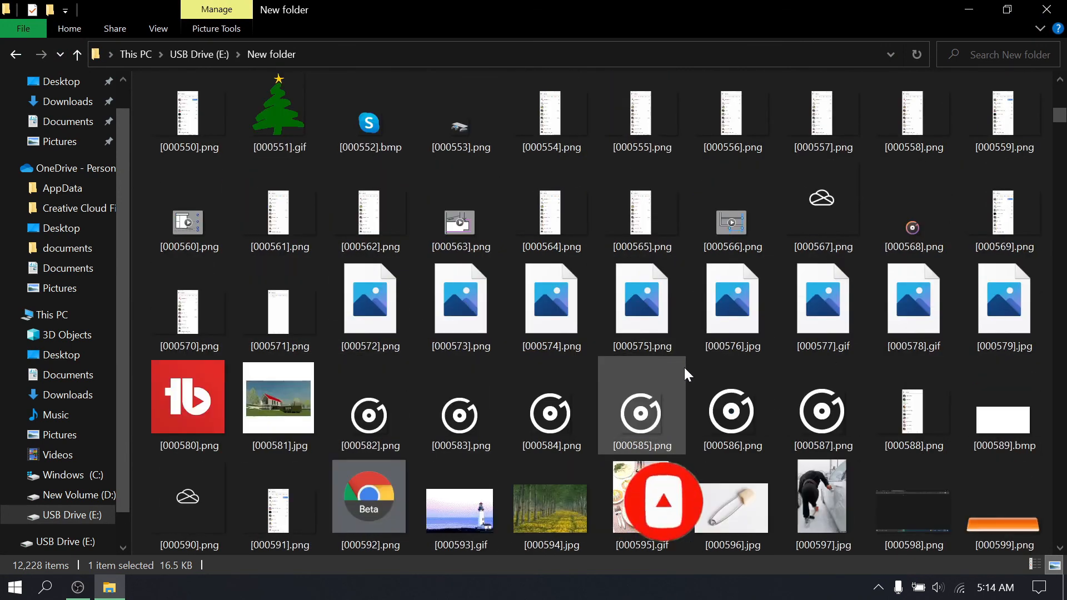